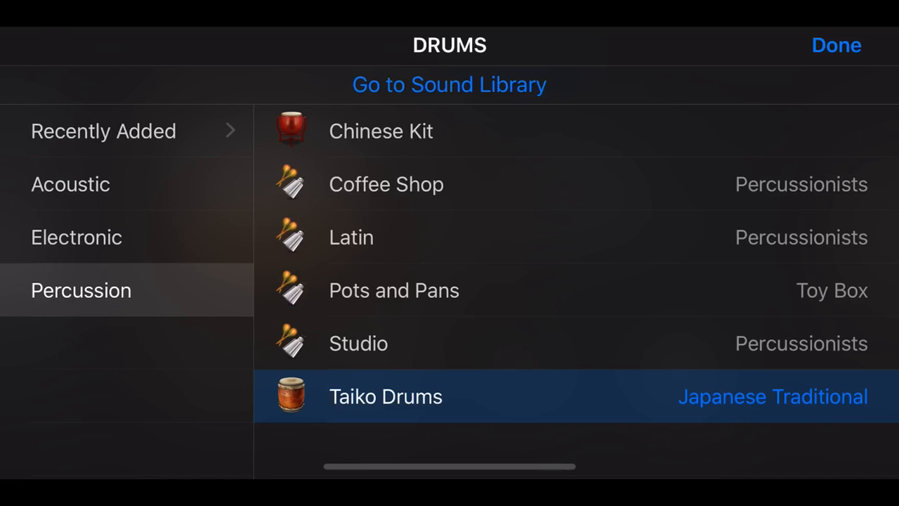
- Browse the downloadable sound packs, then pick Taiko Drums from the full drum list
left_click(448, 84)
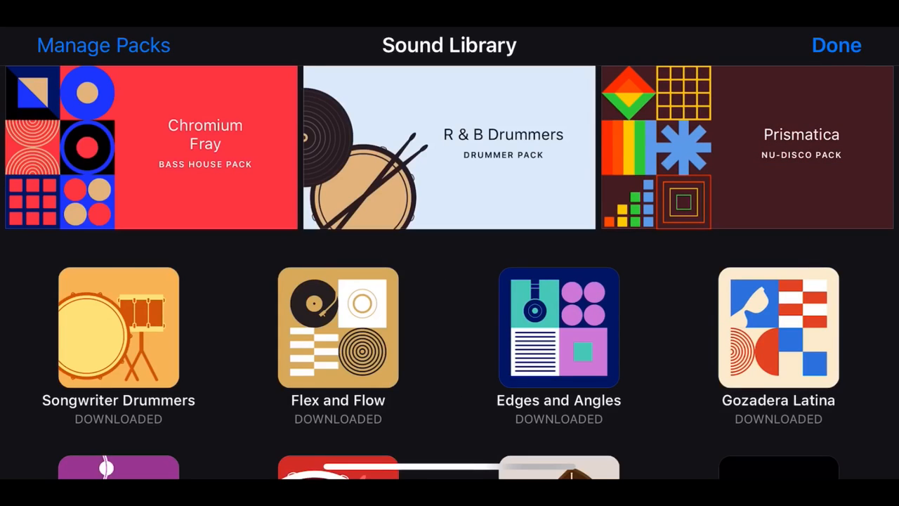
scroll("down", 3)
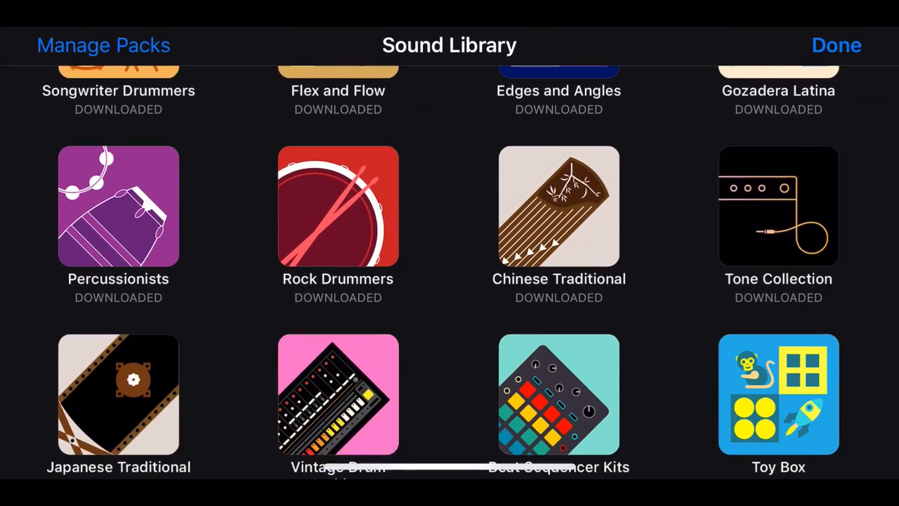
scroll("down", 3)
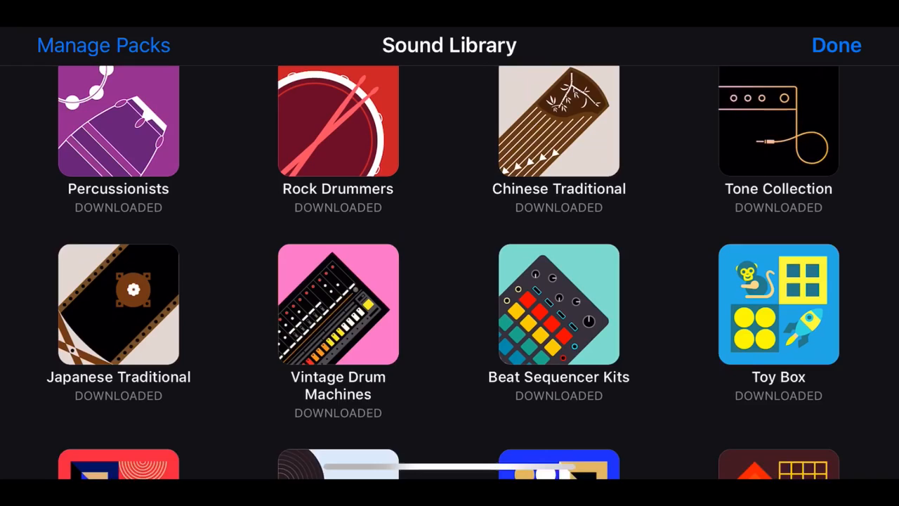
scroll("down", 3)
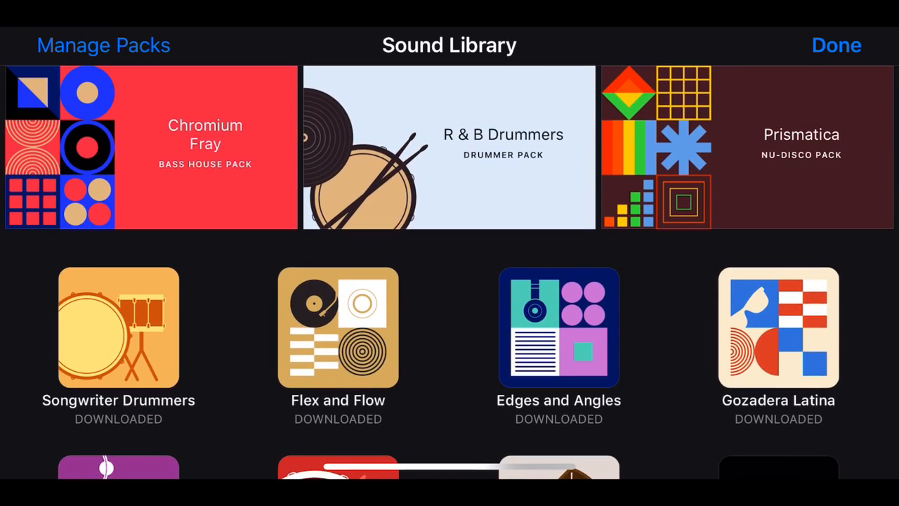
left_click(835, 45)
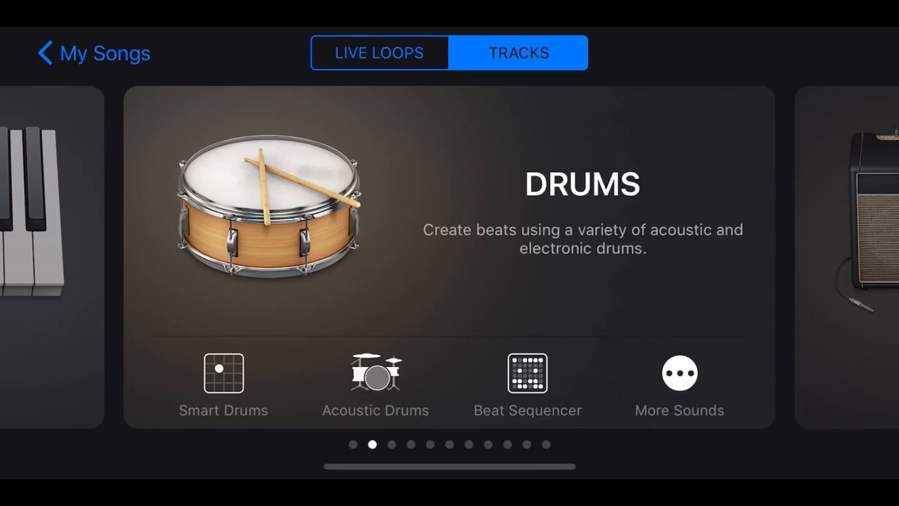
left_click(678, 372)
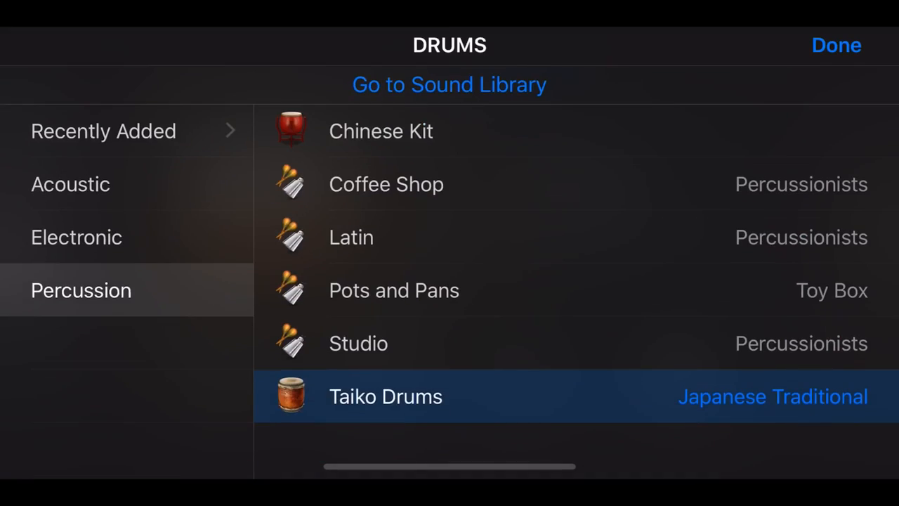
left_click(385, 396)
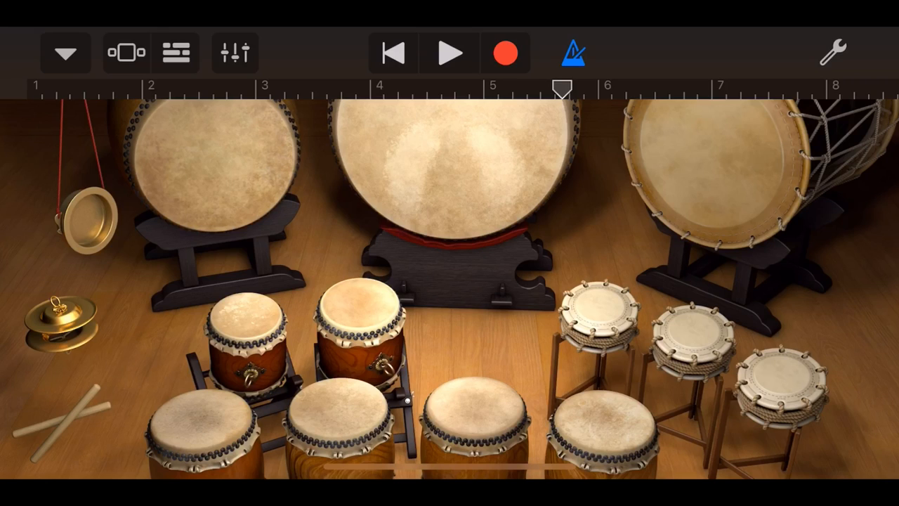
- Open the instrument choices for a new track and swipe toward the Chinese instruments
left_click(782, 393)
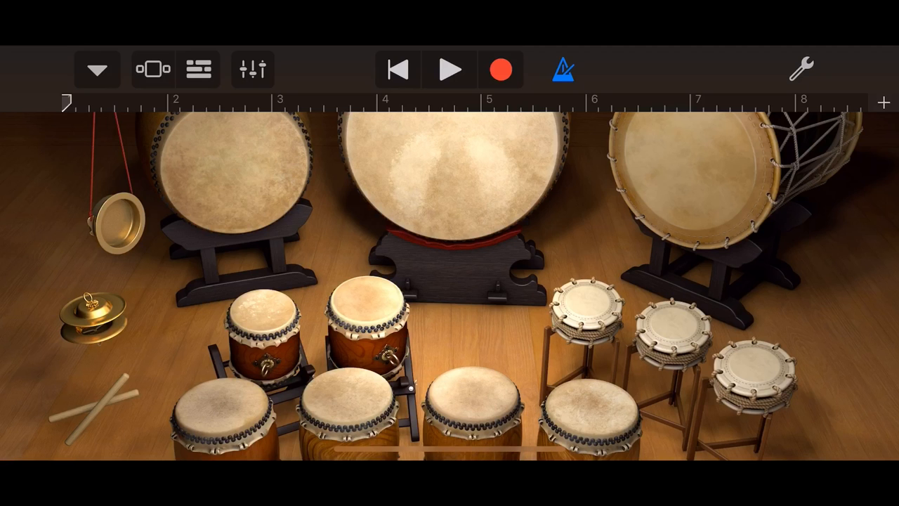
left_click(198, 68)
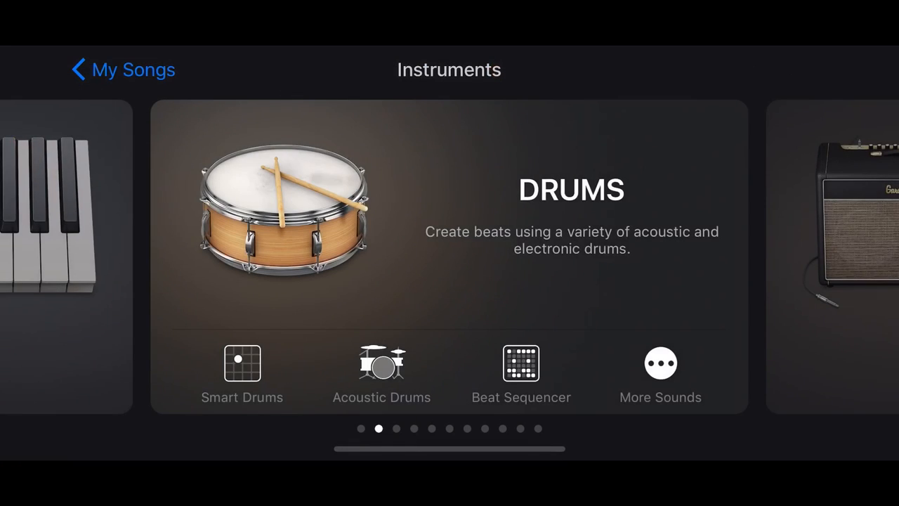
scroll("left", 3)
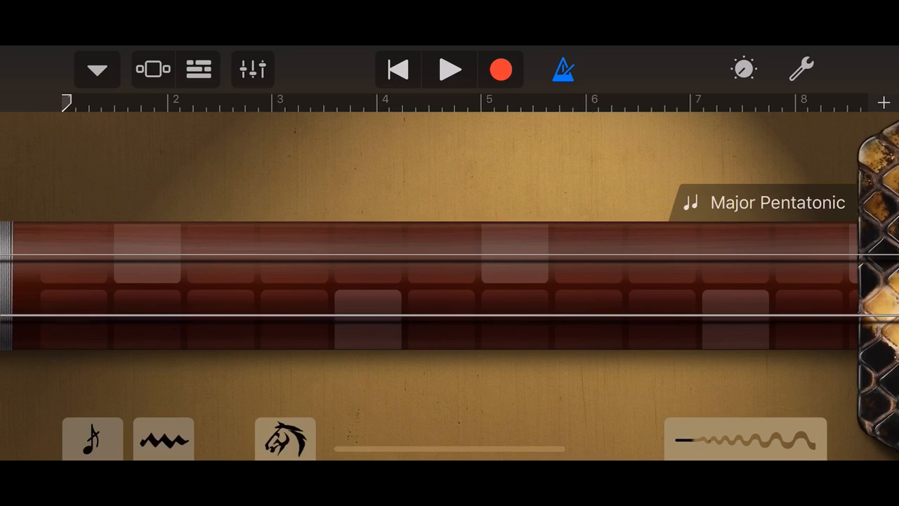
- Record an Erhu performance over the first six bars, then view all tracks
left_click(449, 69)
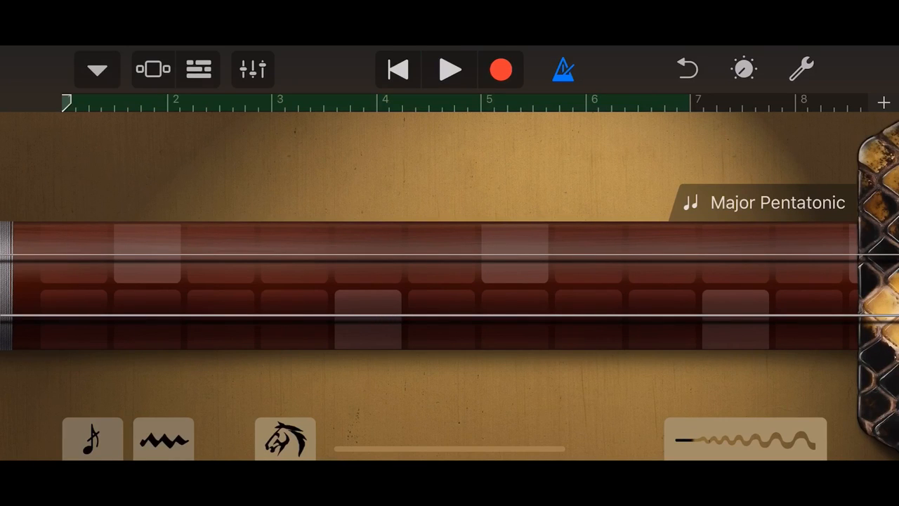
left_click(199, 69)
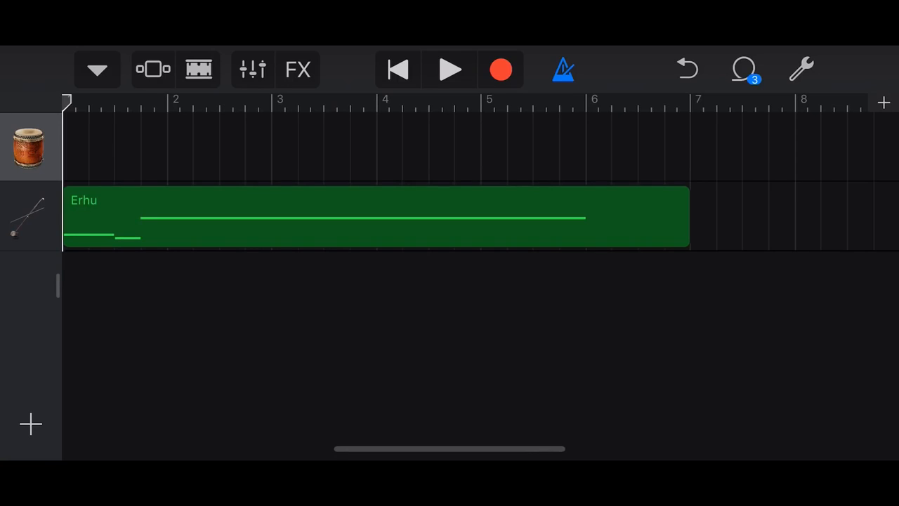
- Open the Taiko Drums instrument and start recording a drum part
left_click(199, 69)
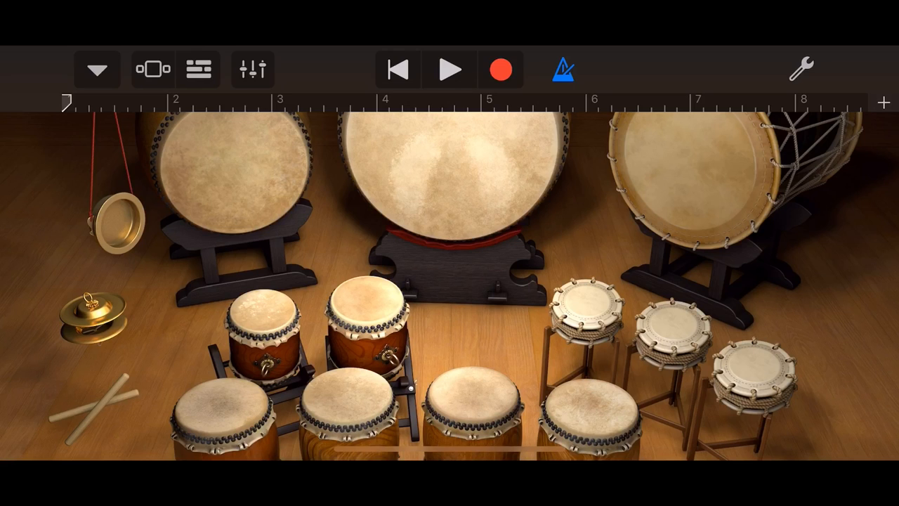
left_click(450, 68)
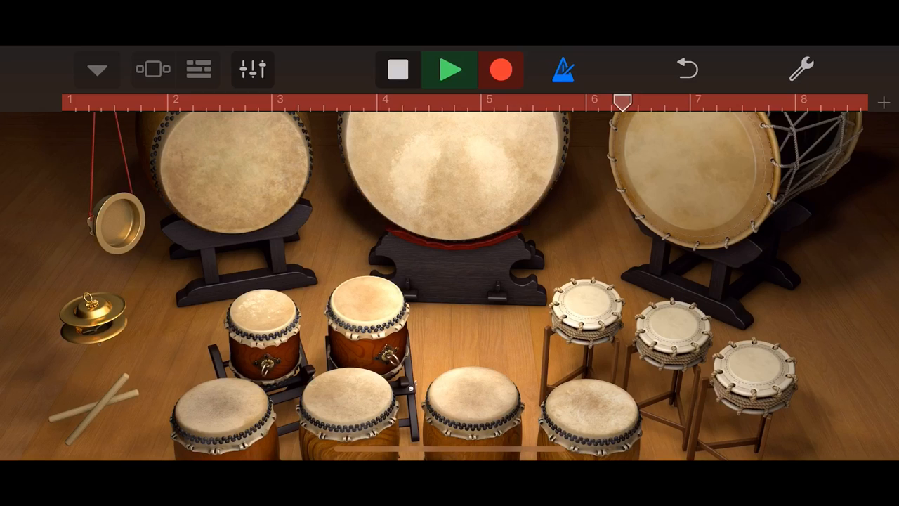
- Stop the Taiko take, switch off the metronome, and play the recording back
left_click(398, 69)
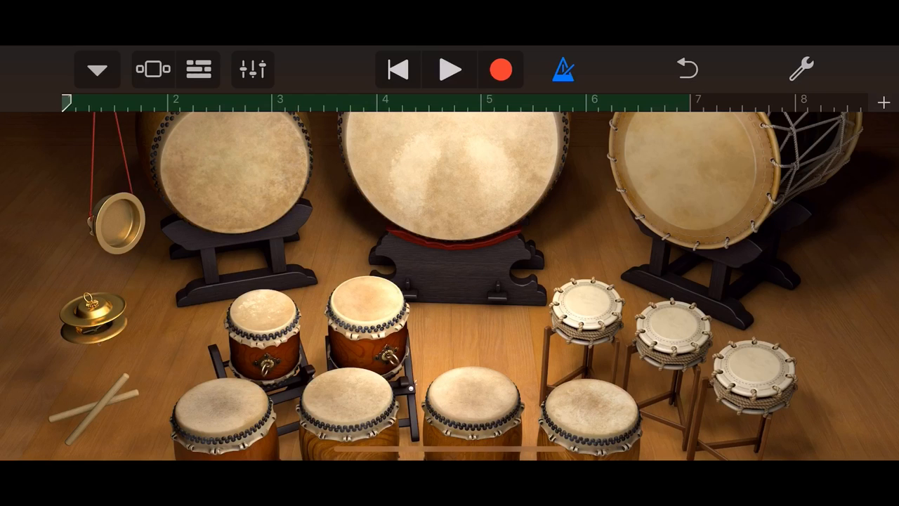
left_click(561, 68)
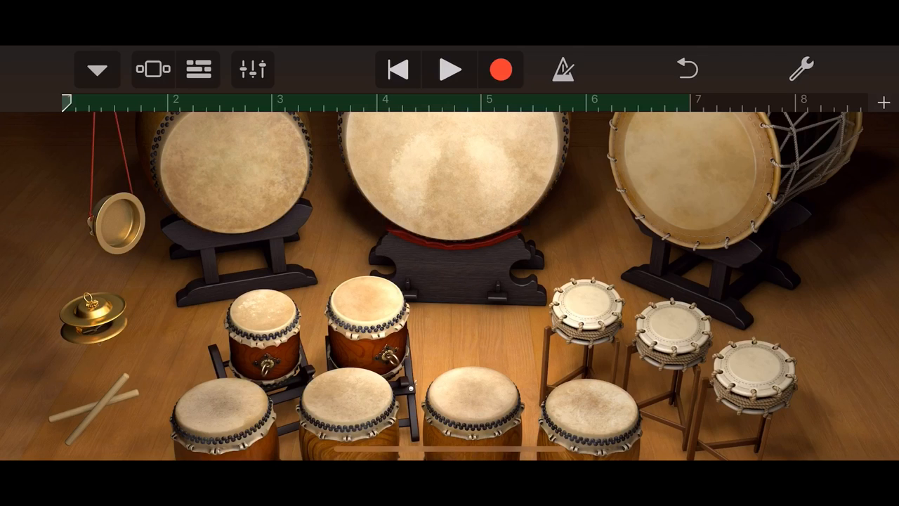
left_click(451, 69)
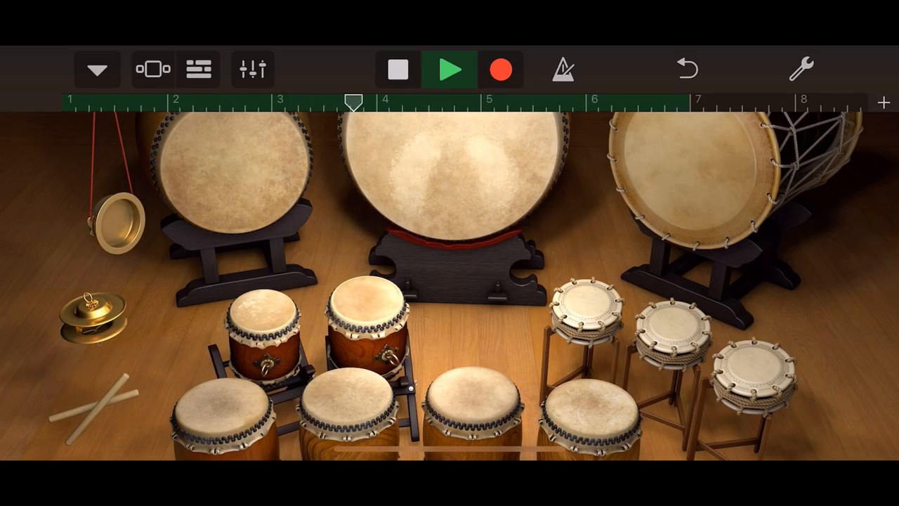
left_click(450, 69)
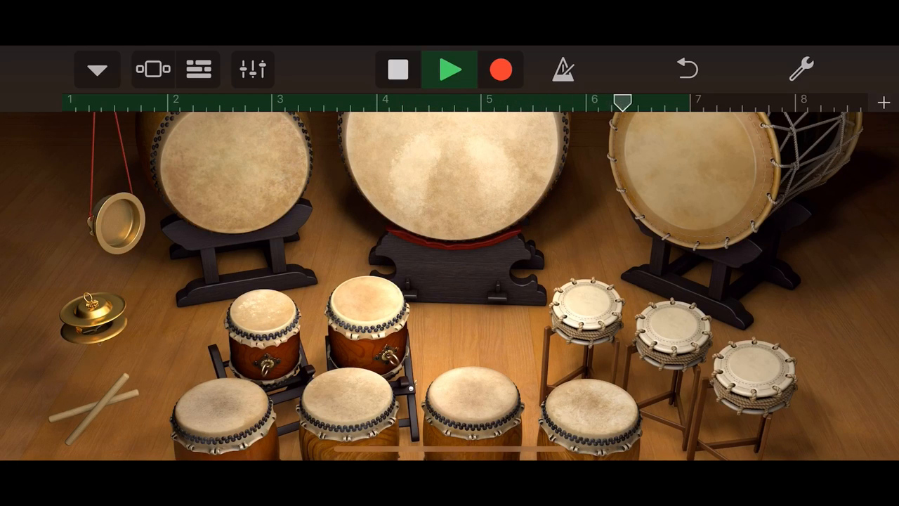
left_click(397, 68)
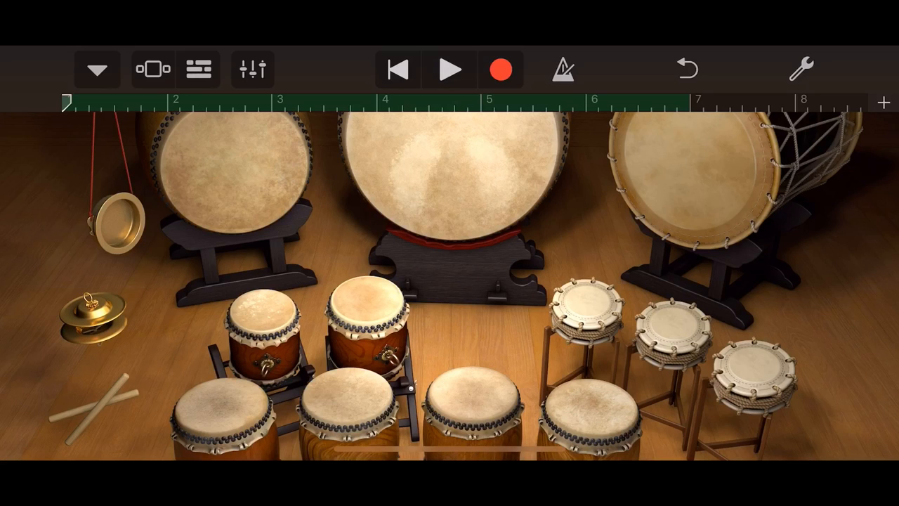
- Overdub extra Taiko drum hits, stop, and start another recording pass
left_click(450, 69)
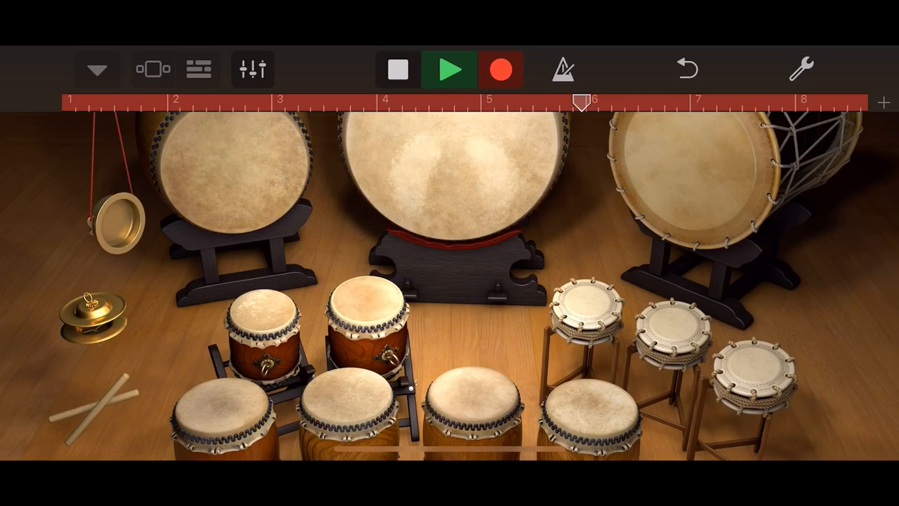
left_click(450, 69)
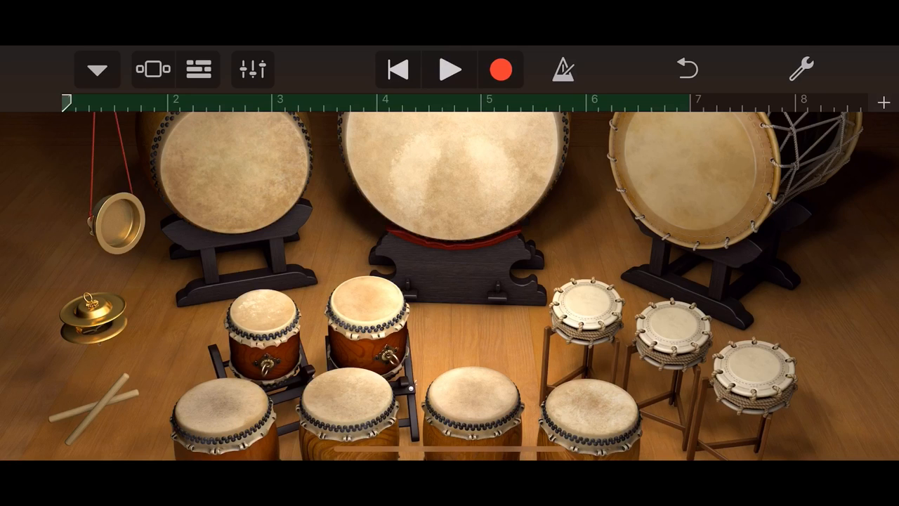
left_click(451, 69)
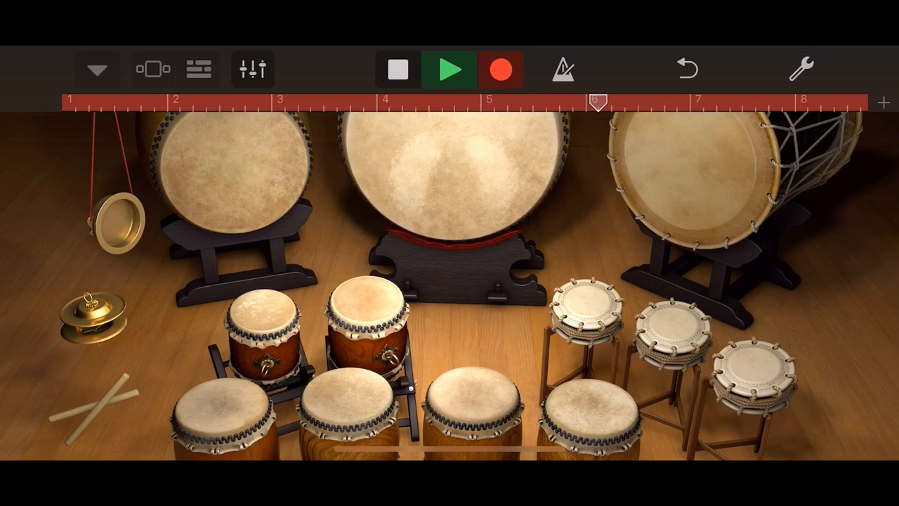
- Stop recording, solo Taiko Drums and play it back, then start a new track
left_click(398, 68)
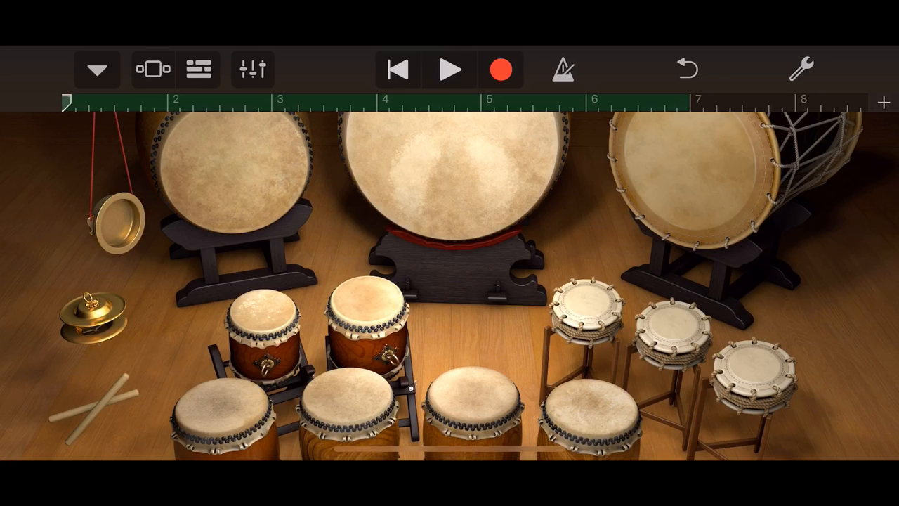
left_click(199, 69)
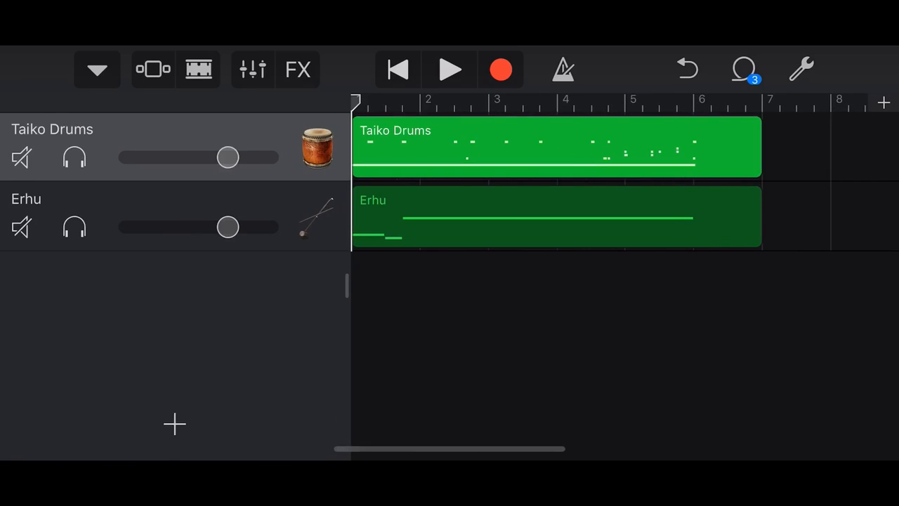
left_click(74, 156)
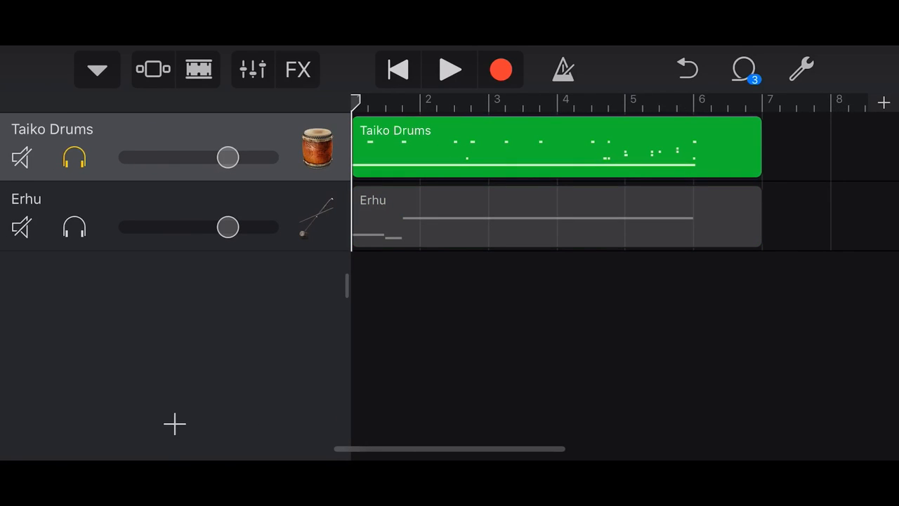
left_click(450, 70)
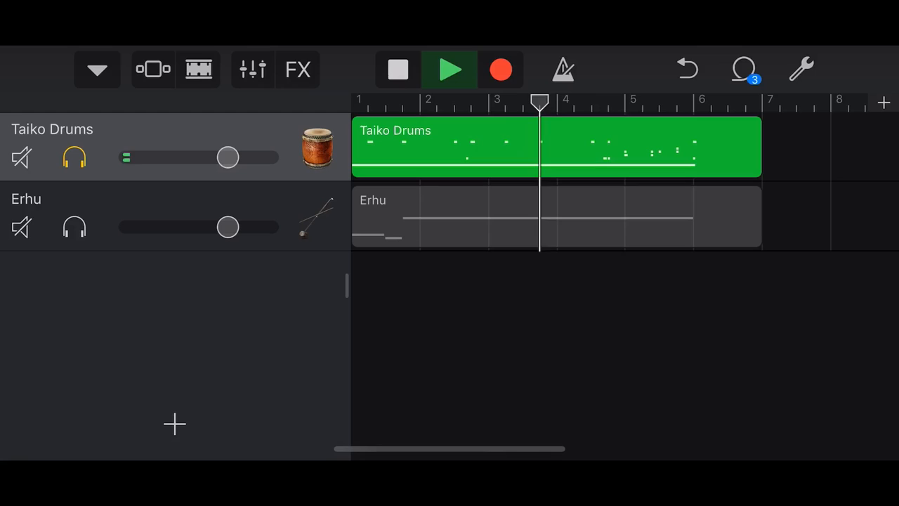
left_click(398, 69)
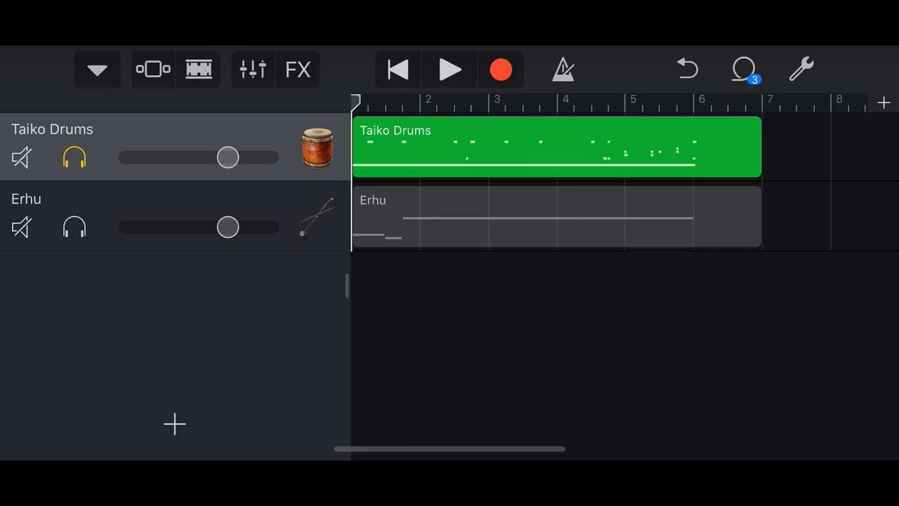
left_click(554, 215)
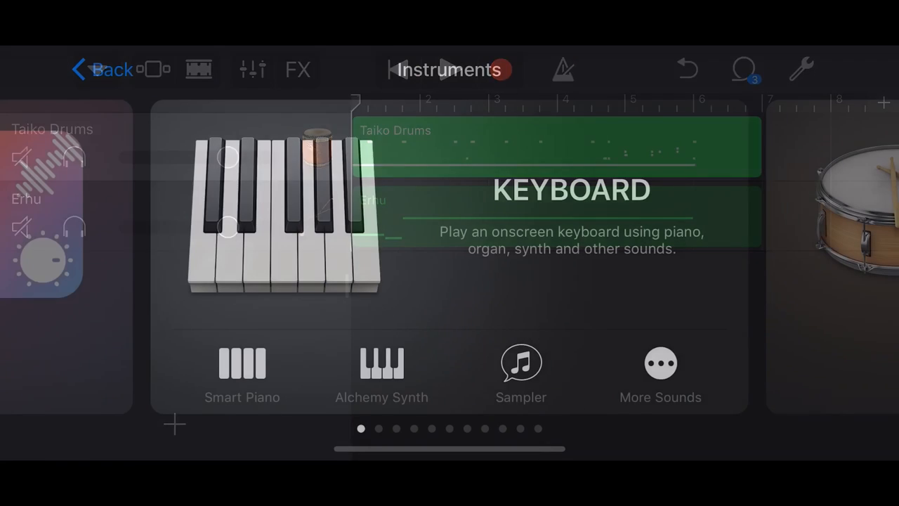
- Add an Alchemy Synth track with a Soundscapes sound and audition a low note
left_click(382, 363)
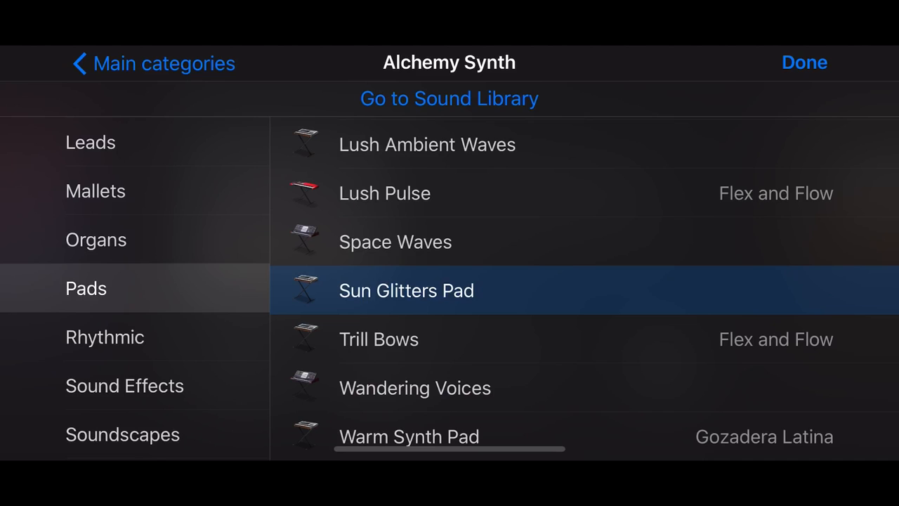
left_click(122, 337)
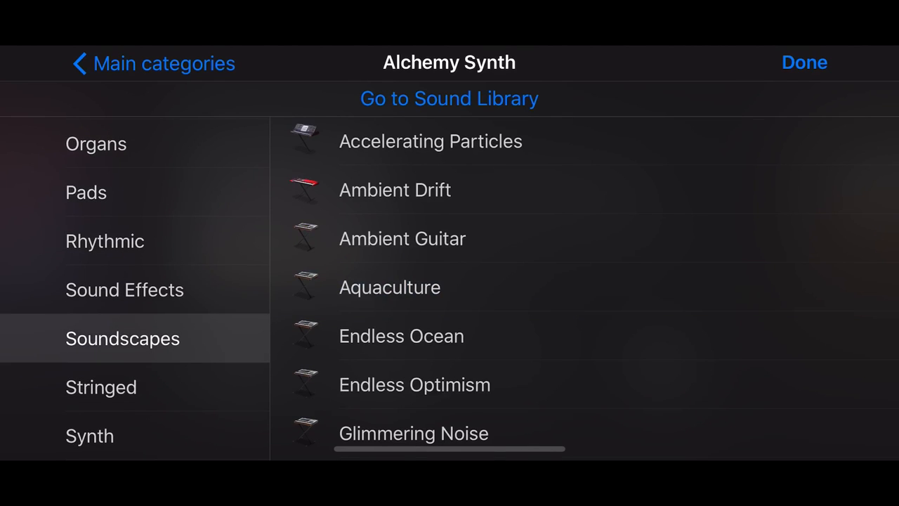
scroll("down", 3)
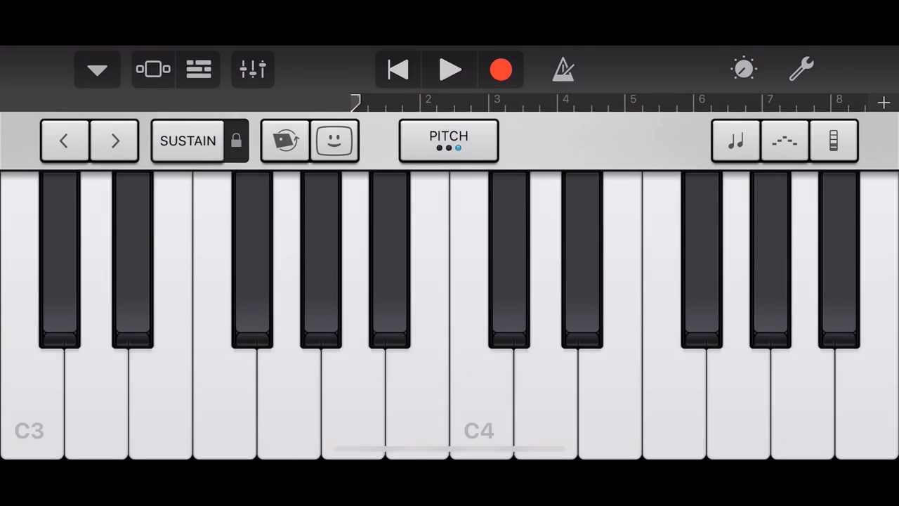
left_click(32, 369)
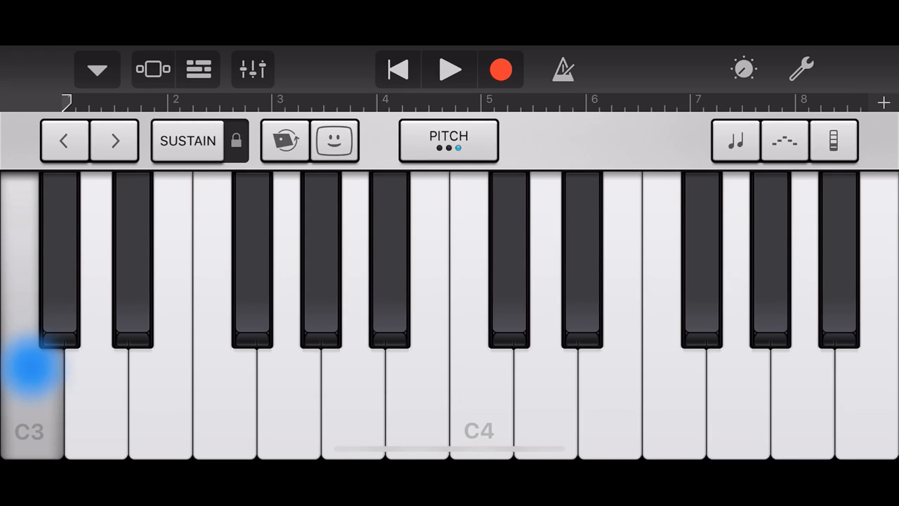
left_click(130, 246)
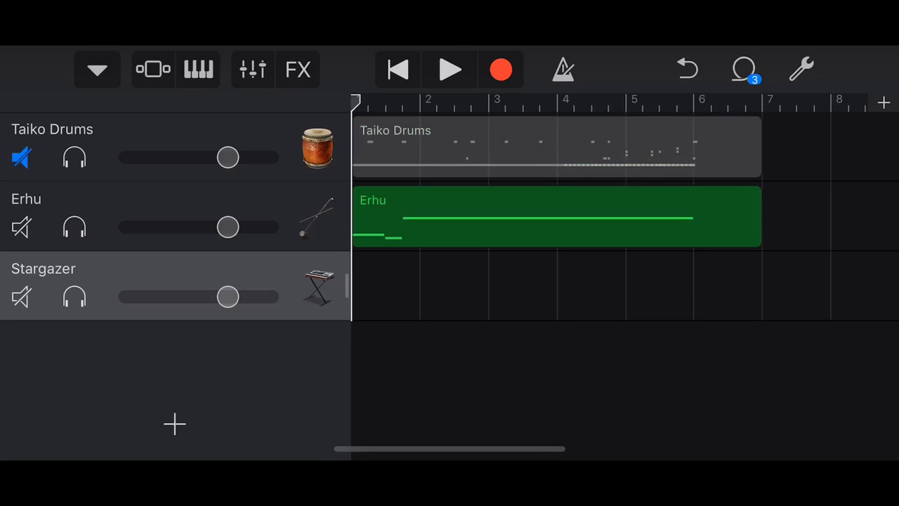
- Mute Erhu and record a held low note plus a higher note on Stargazer
left_click(22, 227)
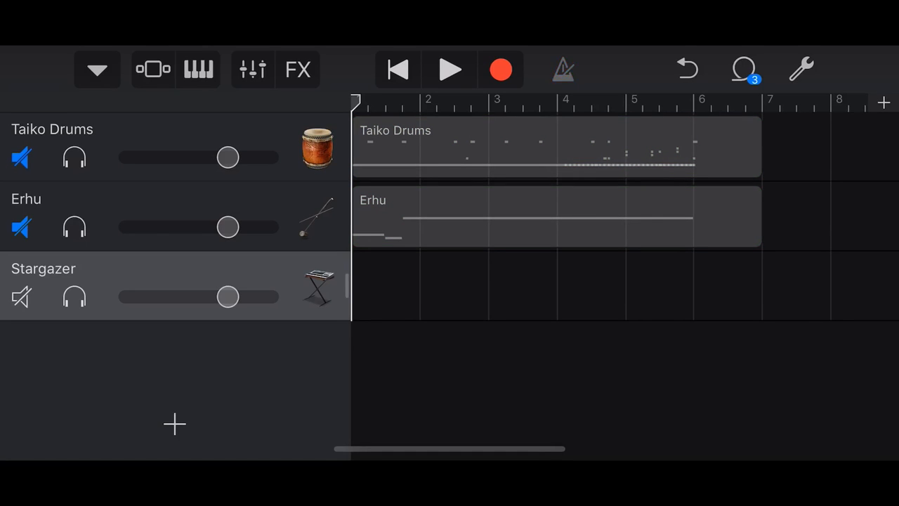
left_click(562, 68)
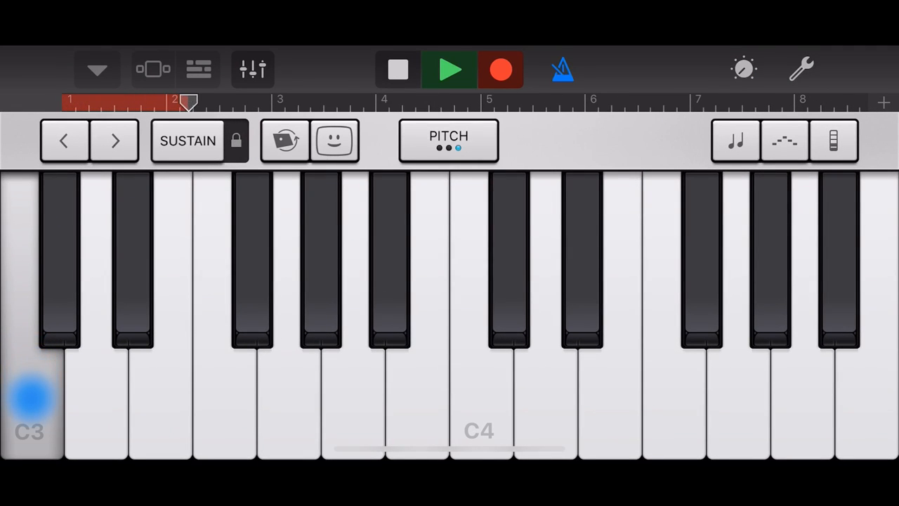
left_click(132, 256)
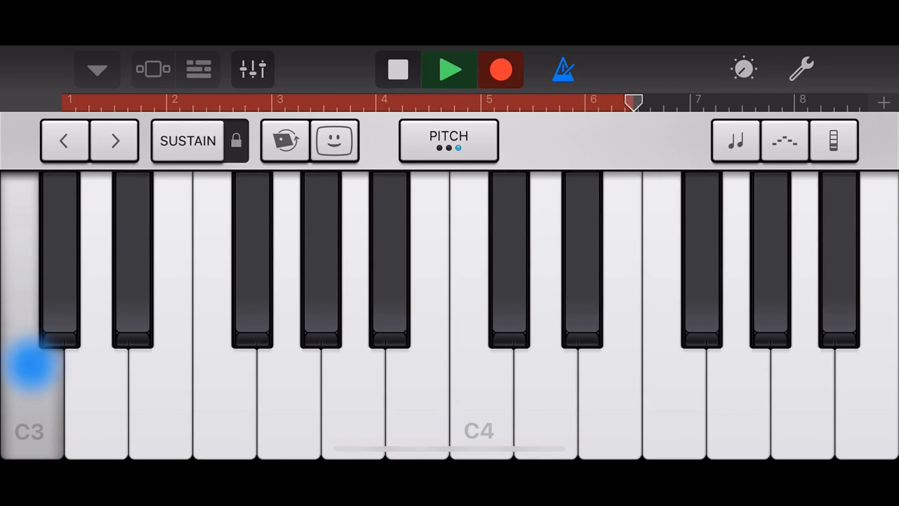
left_click(136, 235)
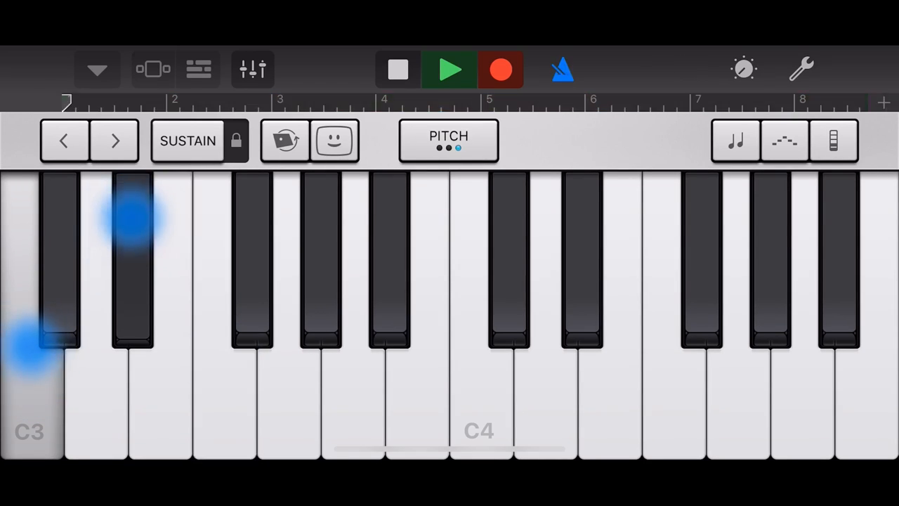
left_click(448, 69)
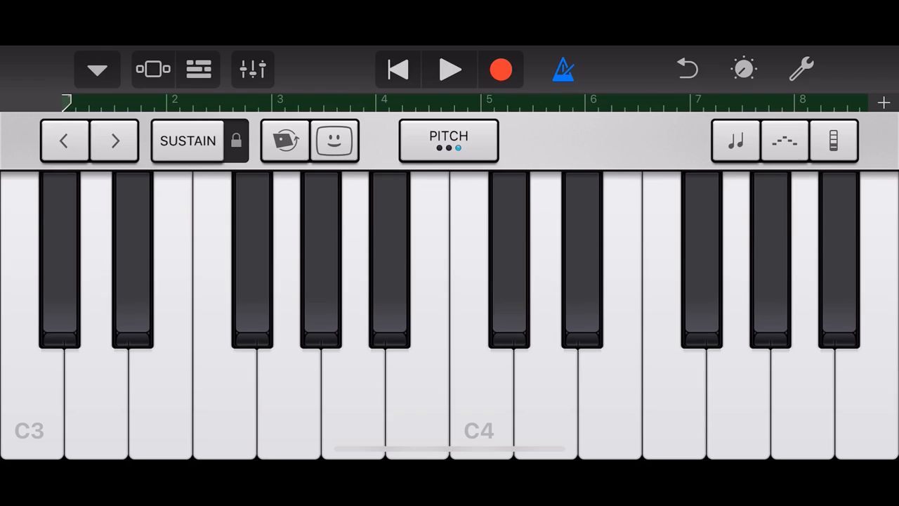
left_click(198, 68)
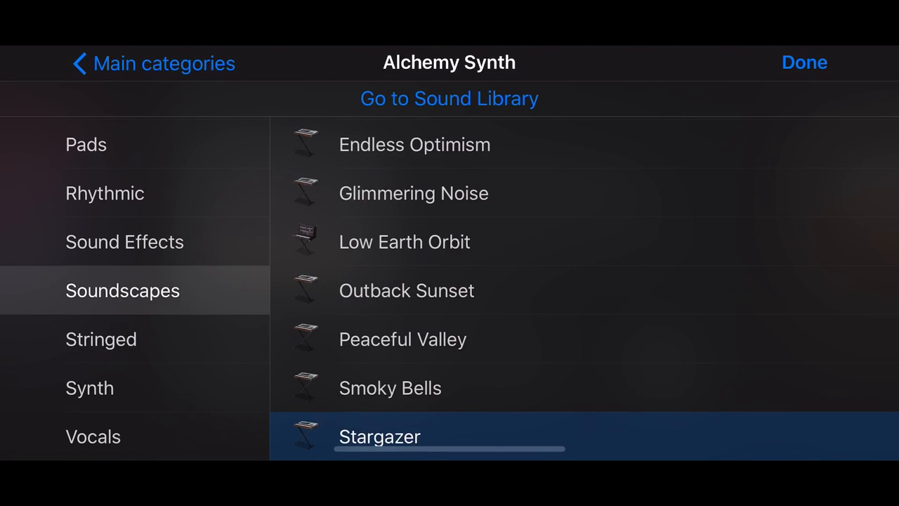
- Select the Sun Glitters Pad sound from the synth's Pads category
left_click(86, 144)
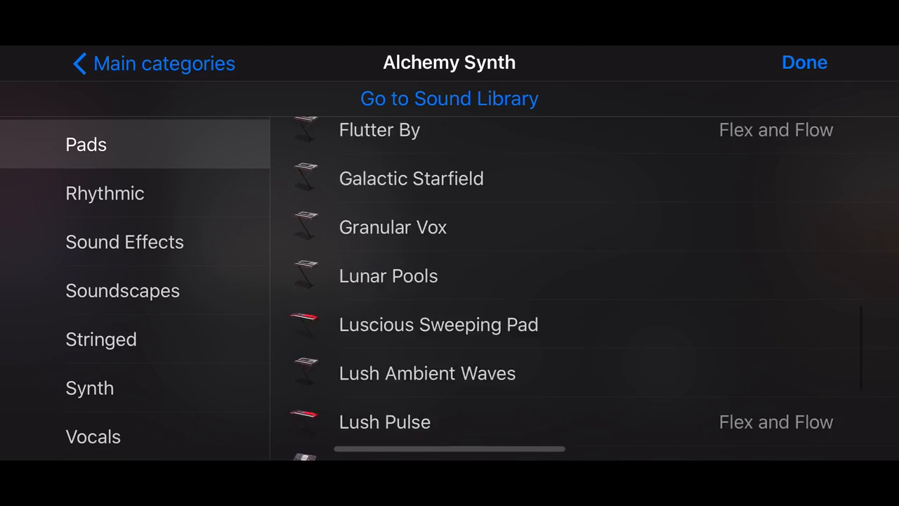
scroll("down", 3)
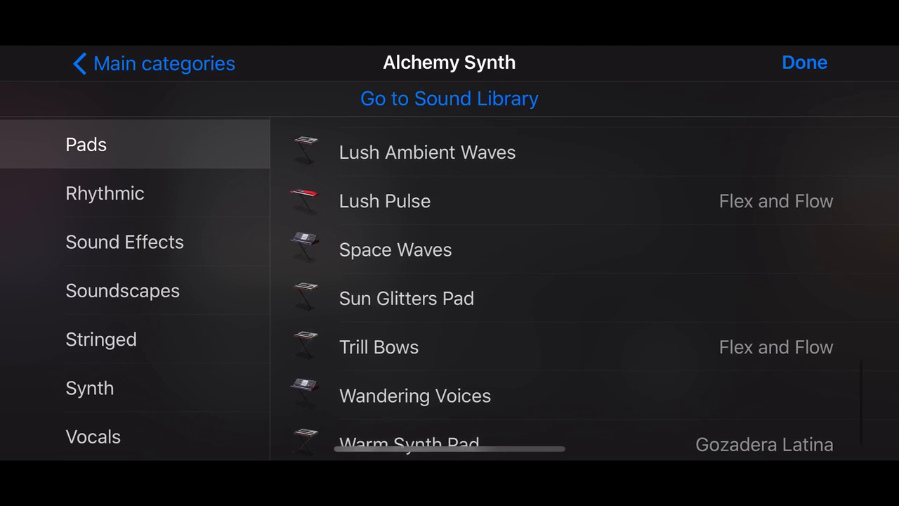
left_click(406, 297)
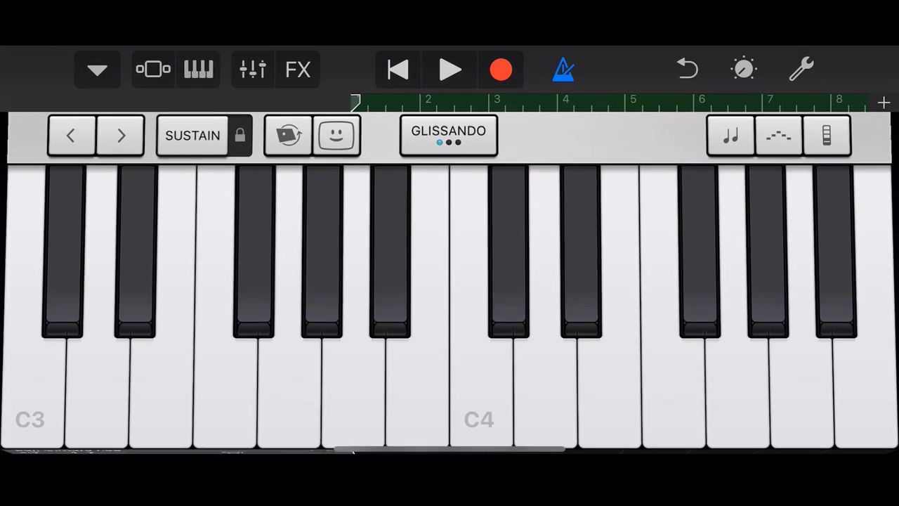
- Lower the Sun Glitters Pad volume in Tracks view and unmute Taiko Drums
left_click(152, 69)
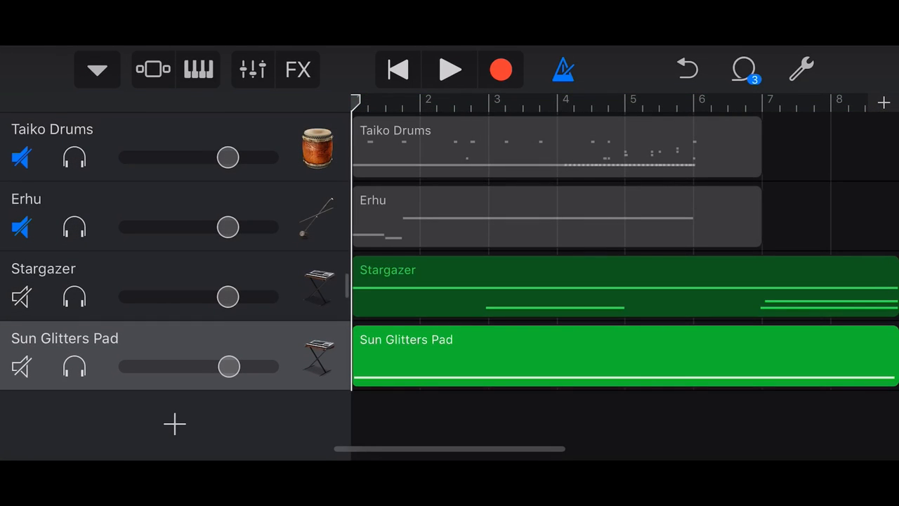
left_click_drag(228, 366, 208, 366)
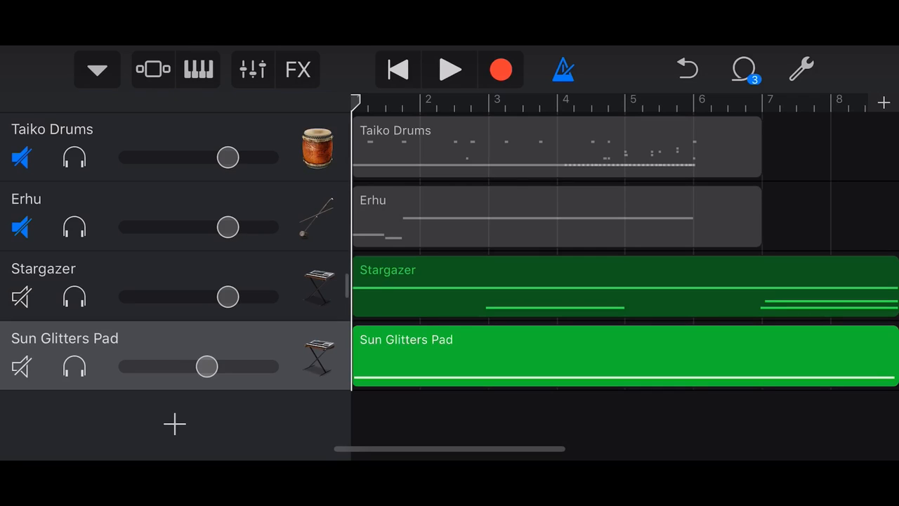
left_click(450, 69)
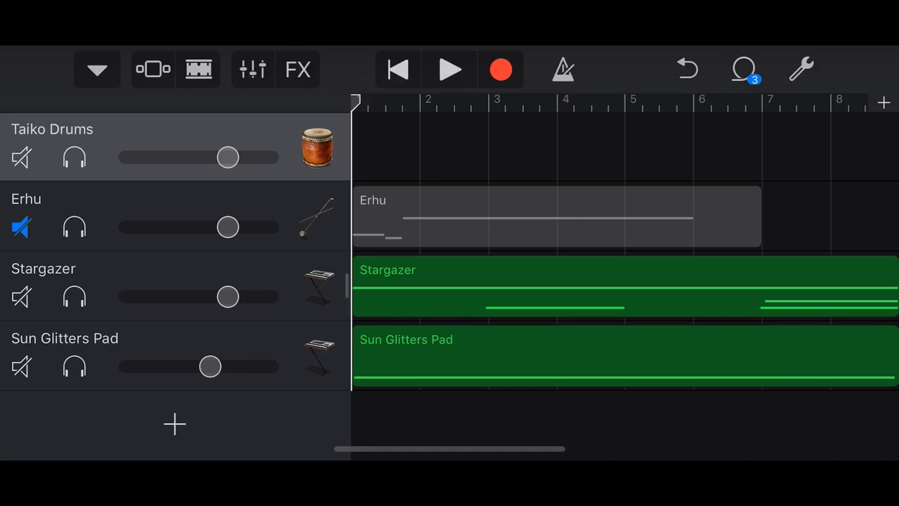
- Open the Taiko Drums instrument from its track icon
left_click(199, 69)
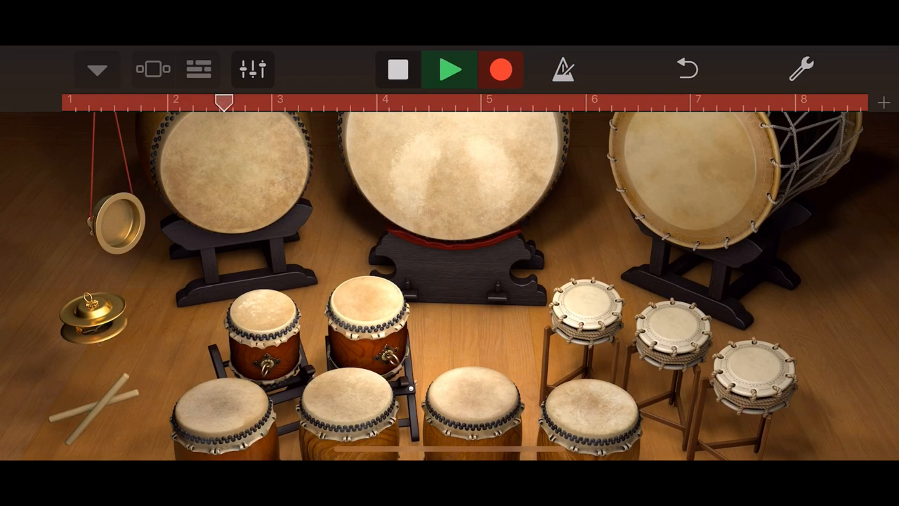
- Record a Taiko Drums take, stop it, and turn the metronome click back on
left_click(450, 68)
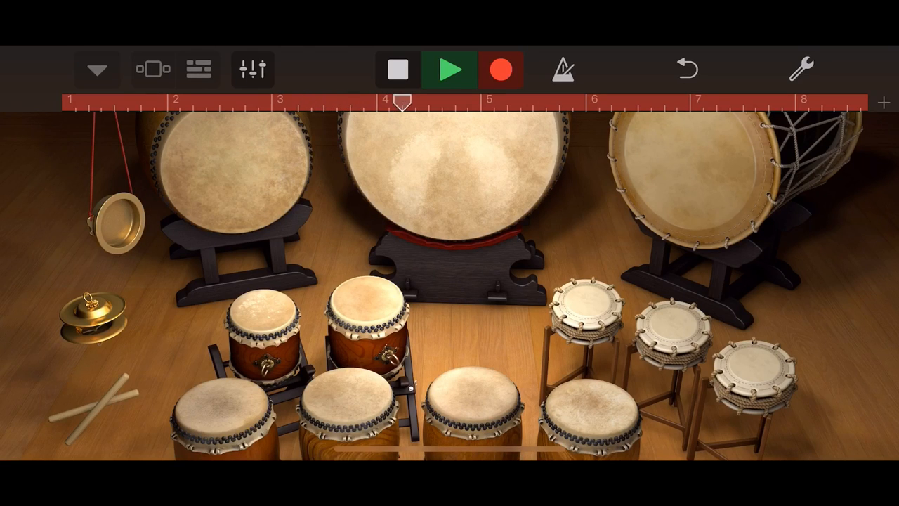
left_click(398, 69)
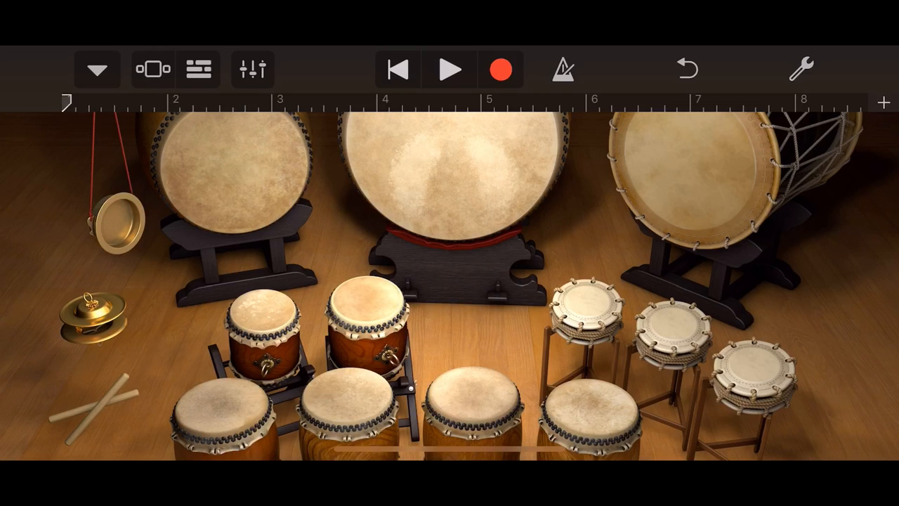
left_click(561, 69)
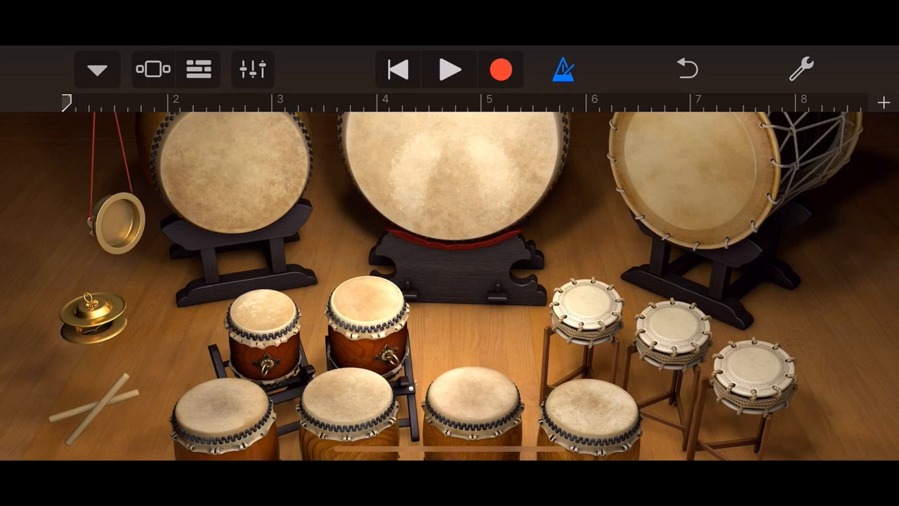
left_click(450, 68)
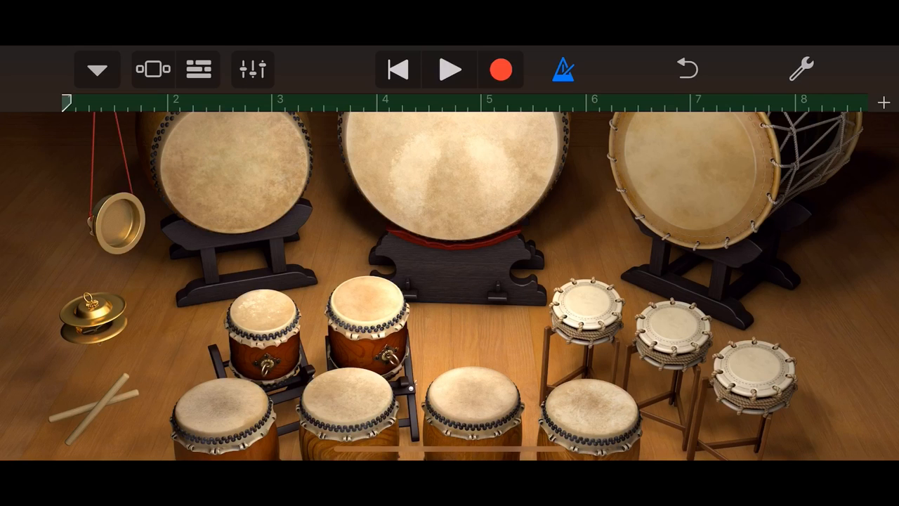
left_click(199, 69)
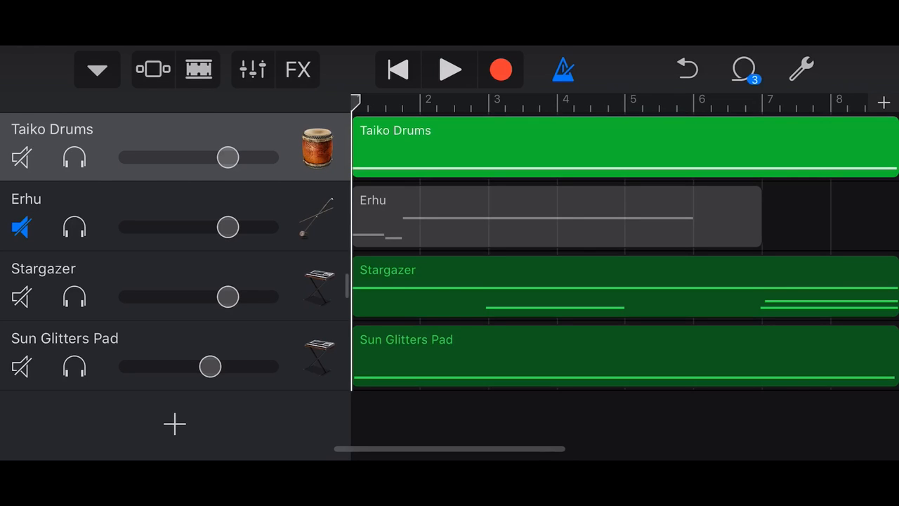
- Enable Merge Recordings in Taiko Drums track settings, then start a new drum recording
left_click(251, 69)
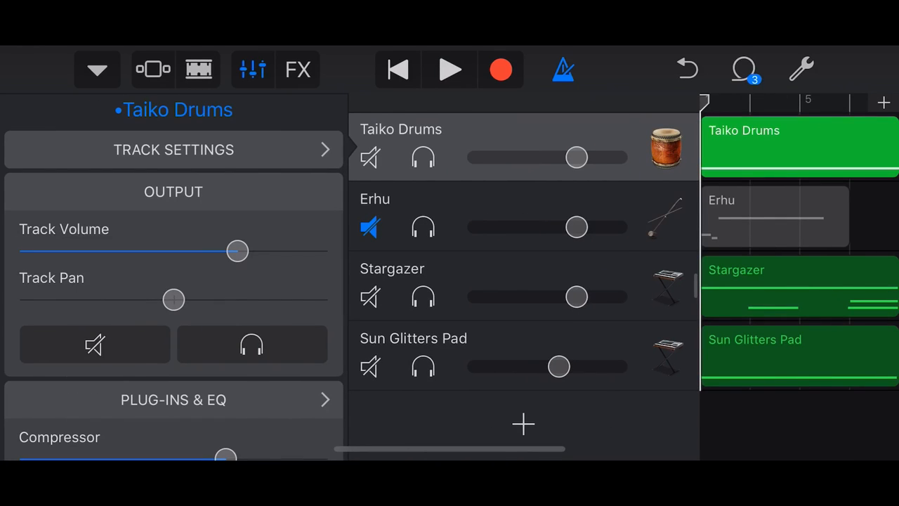
left_click(174, 148)
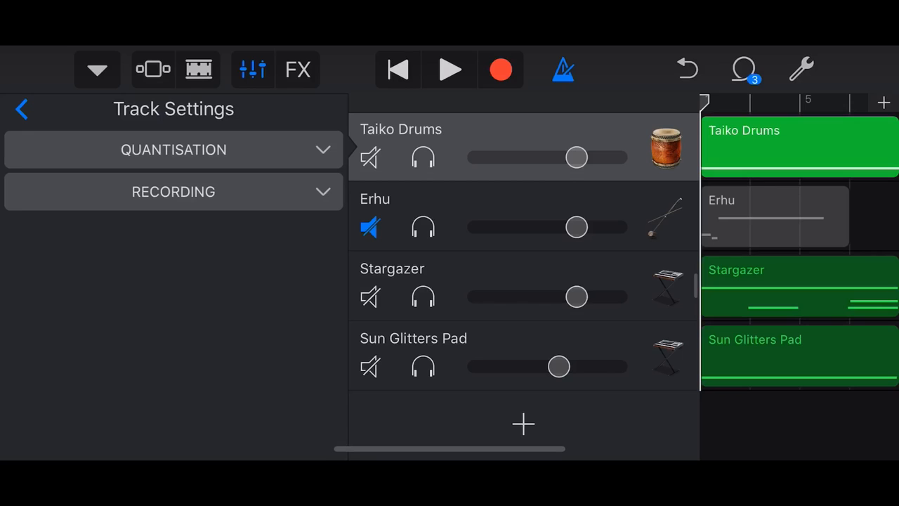
left_click(174, 191)
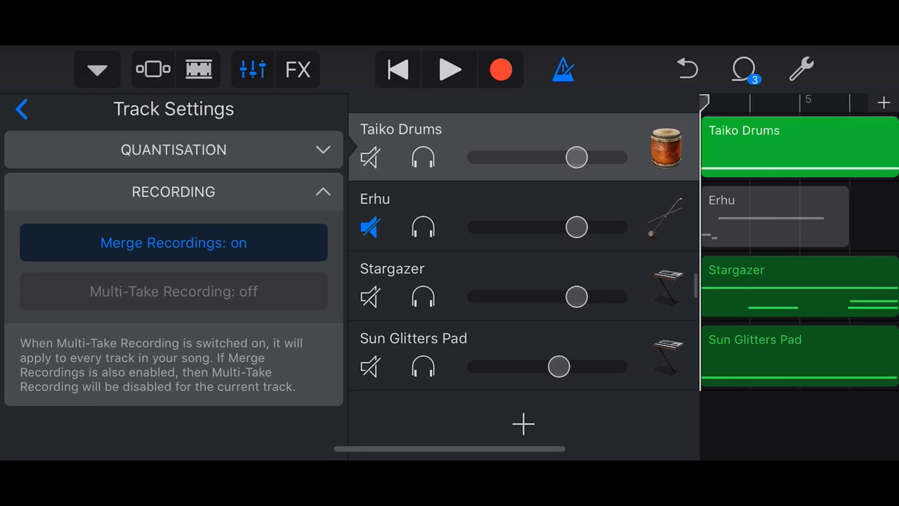
left_click(21, 108)
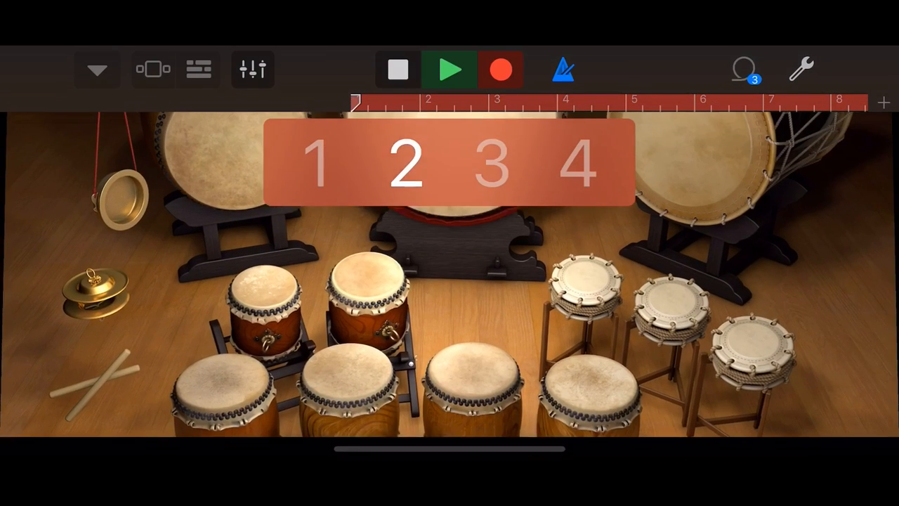
left_click(449, 69)
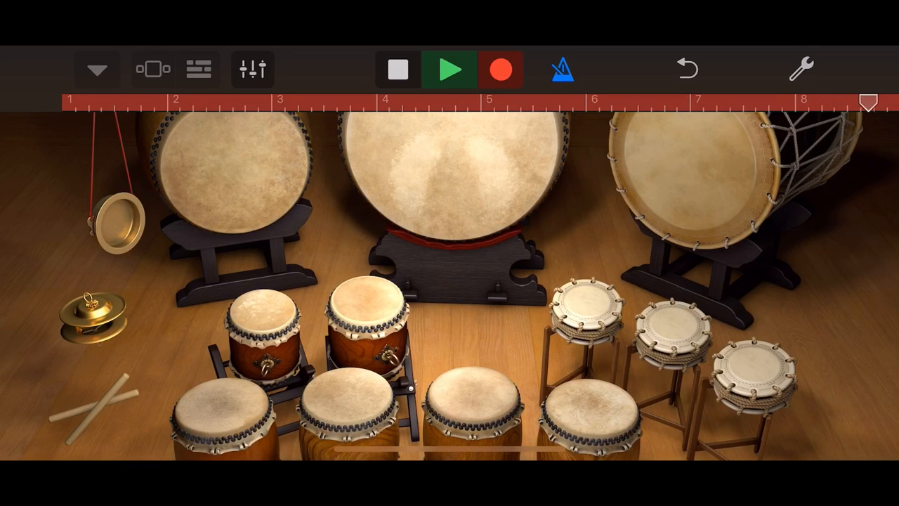
- Stop recording and open the Taiko Drums region's notes for editing
left_click(398, 69)
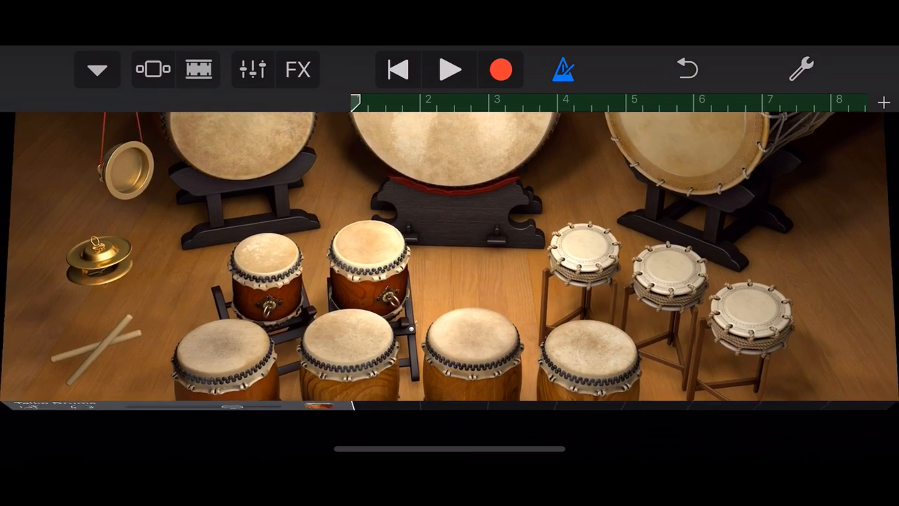
left_click(198, 69)
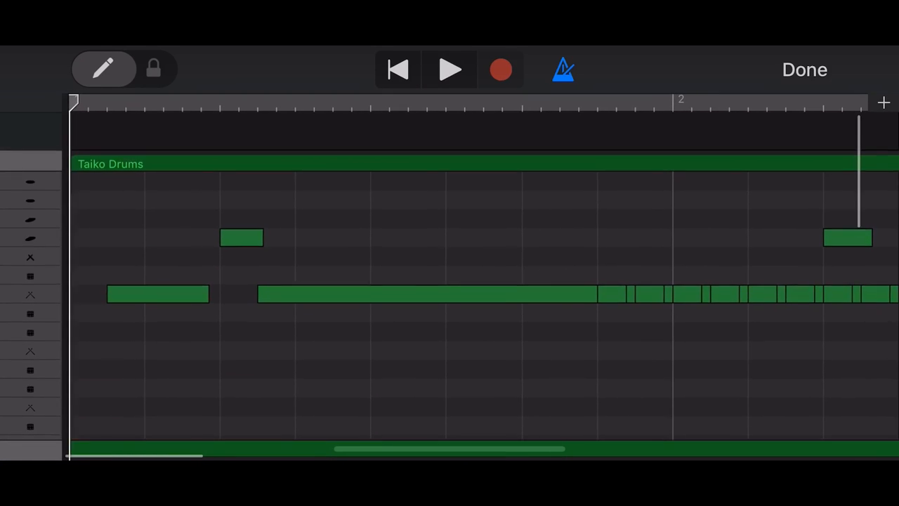
- Delete the stray long drum note, adjust the roll note, and return to tracks
left_click(158, 294)
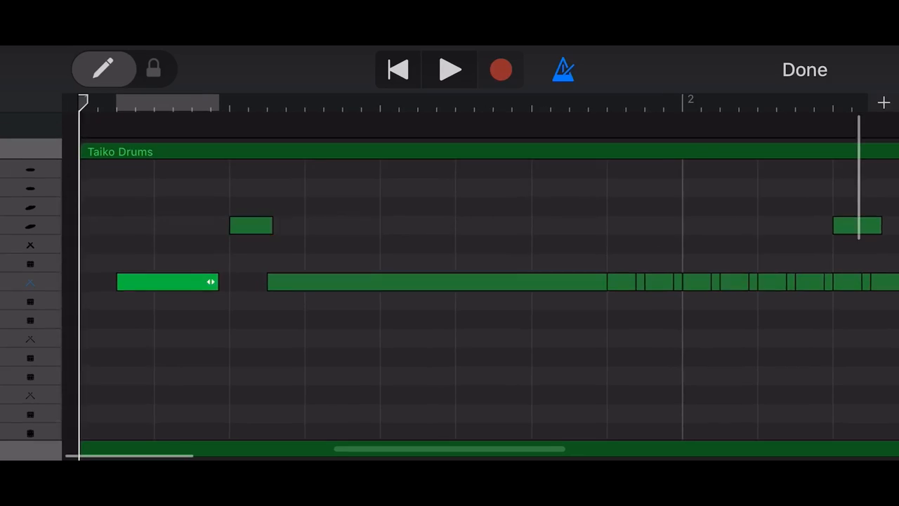
left_click(167, 280)
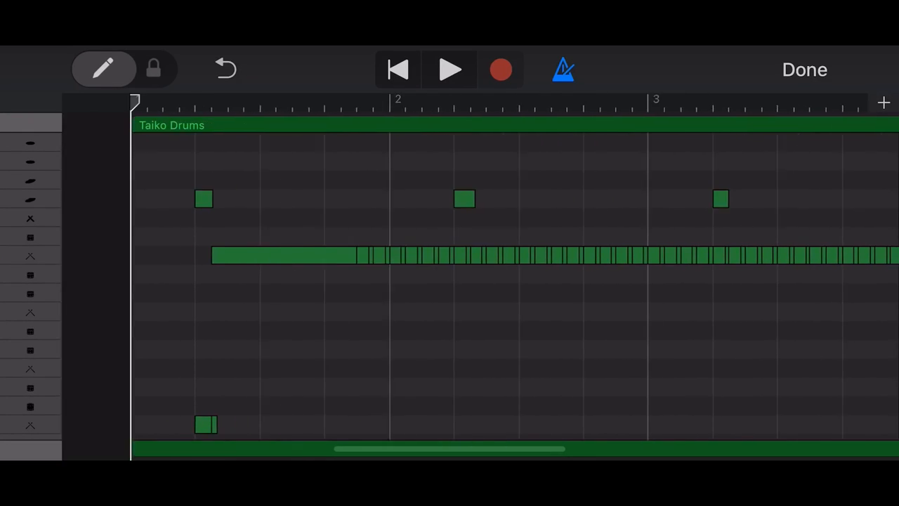
left_click(450, 70)
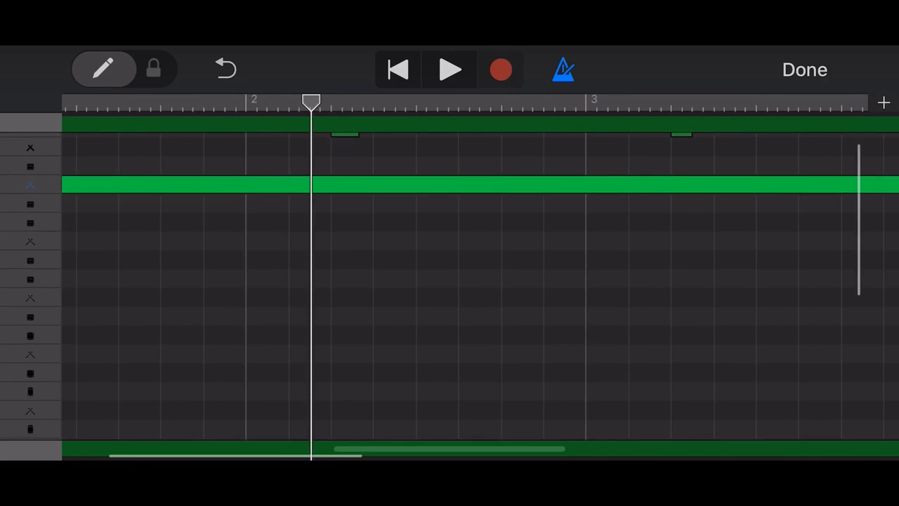
left_click(159, 199)
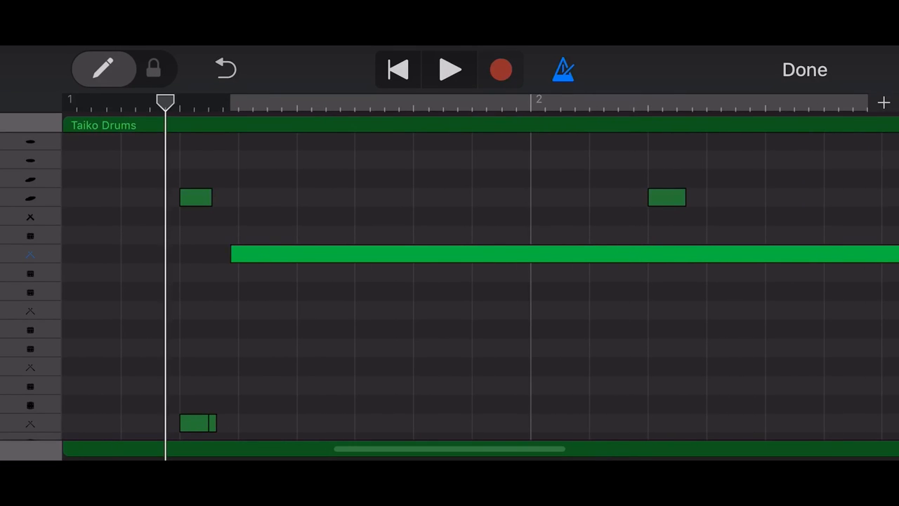
left_click(450, 70)
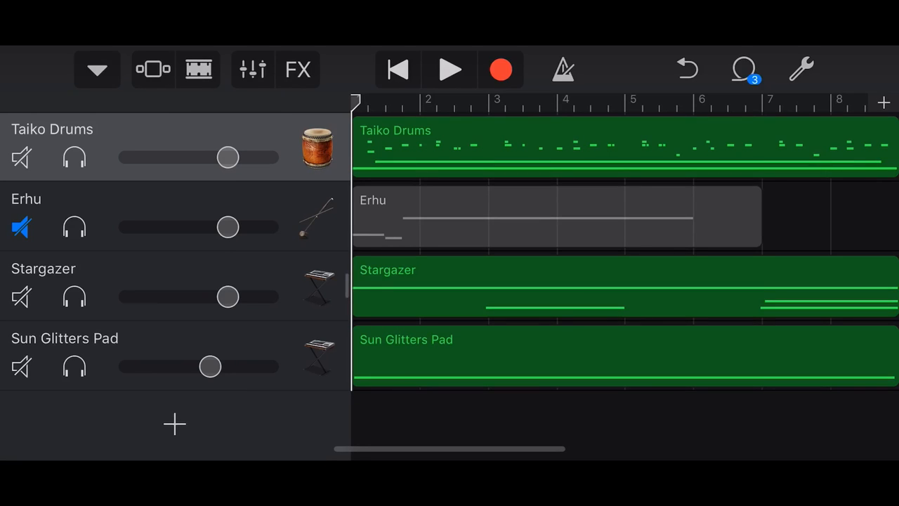
- Play the song back, then stop the playback
left_click(450, 69)
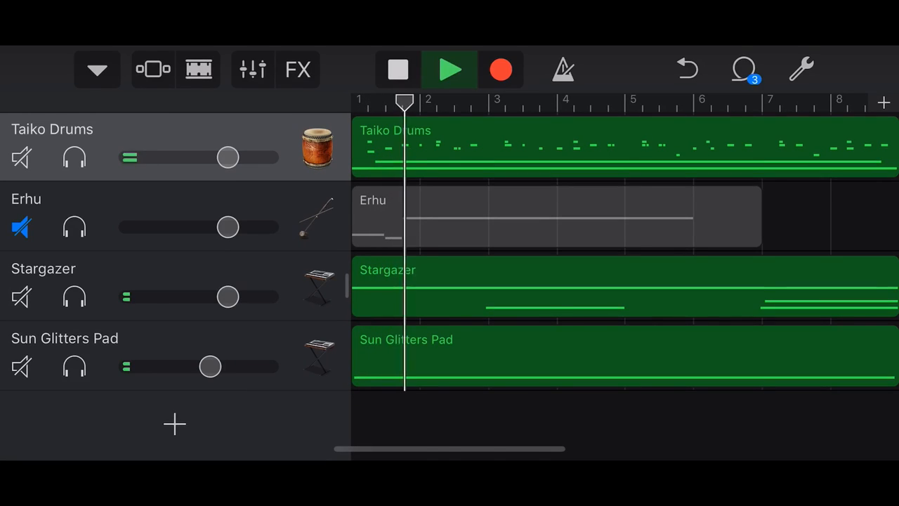
left_click(450, 69)
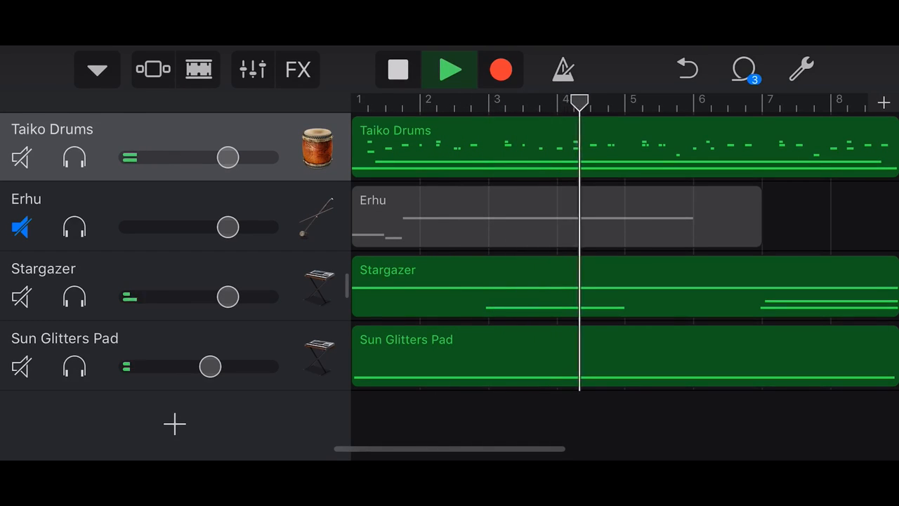
left_click(451, 68)
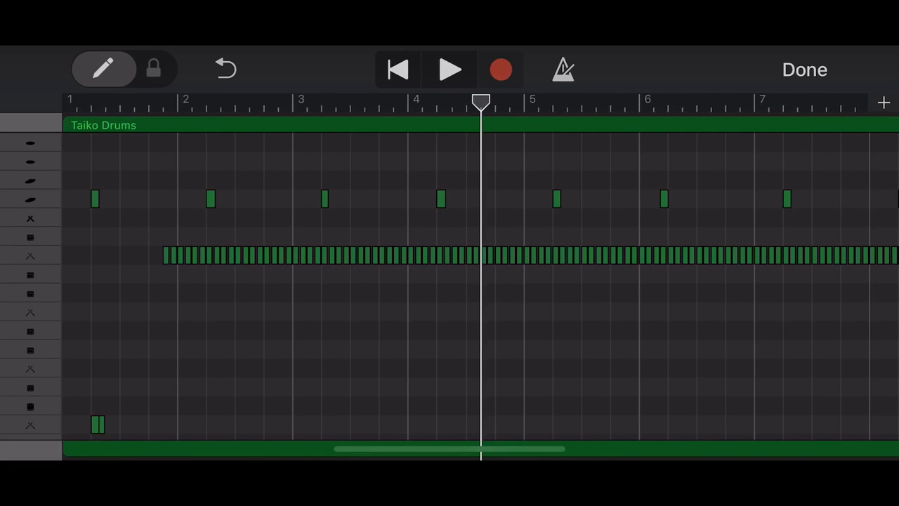
- Play the edited Taiko Drums part in the editor, then stop it
left_click(449, 69)
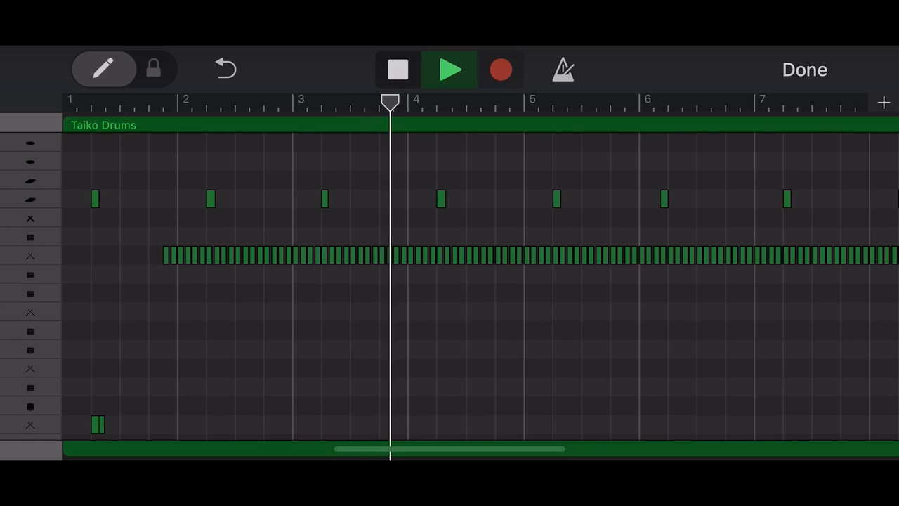
left_click(804, 69)
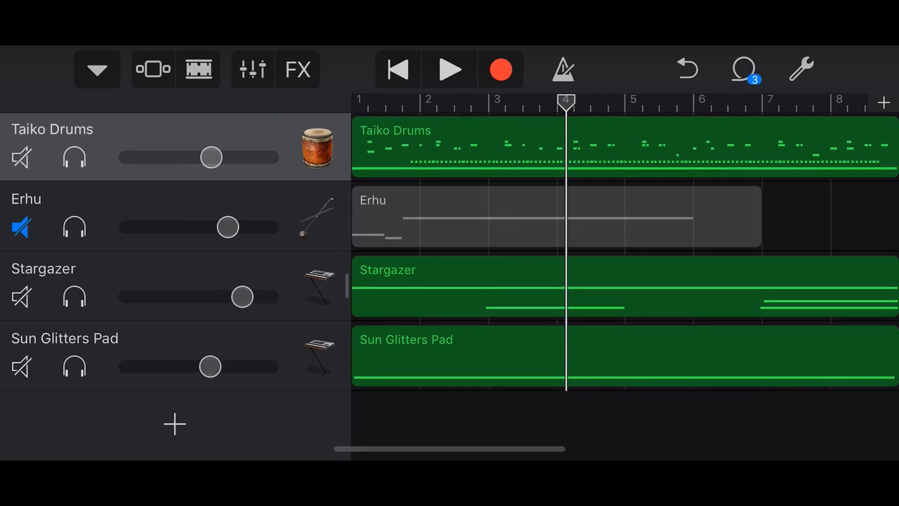
- Play the whole song from the start through bar eight, then stop
left_click(450, 69)
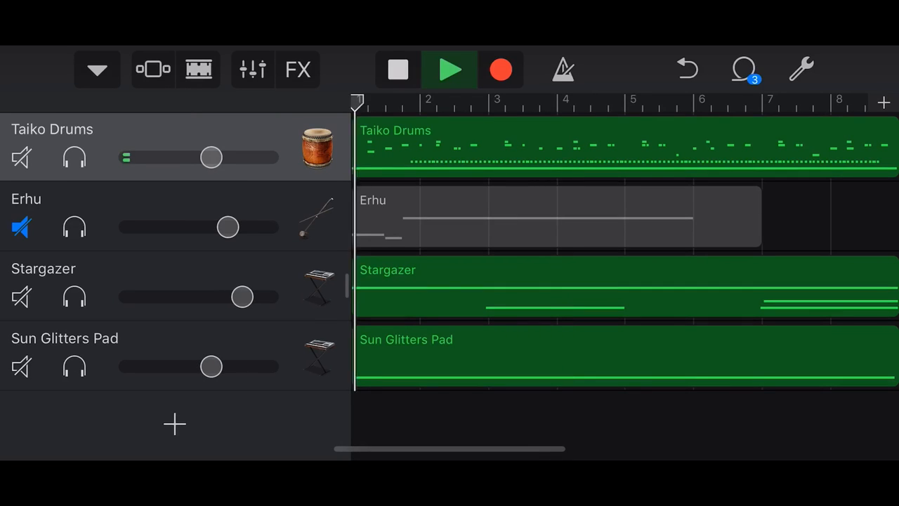
left_click(450, 68)
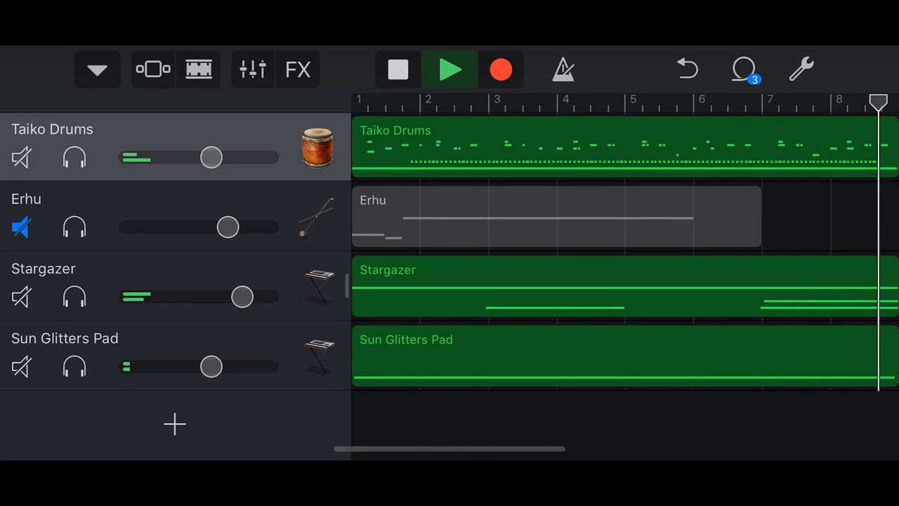
left_click(397, 69)
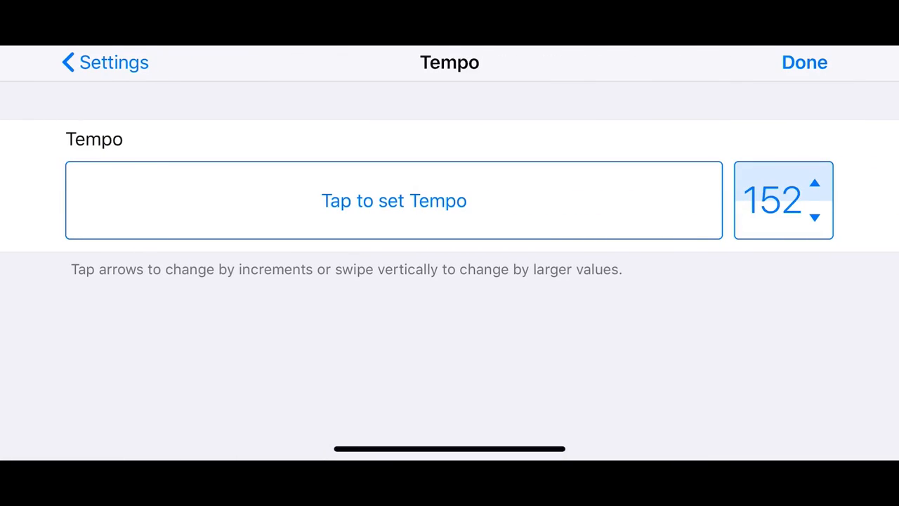
- Lower the song tempo from 152 to 96 and close the tempo settings
left_click(804, 63)
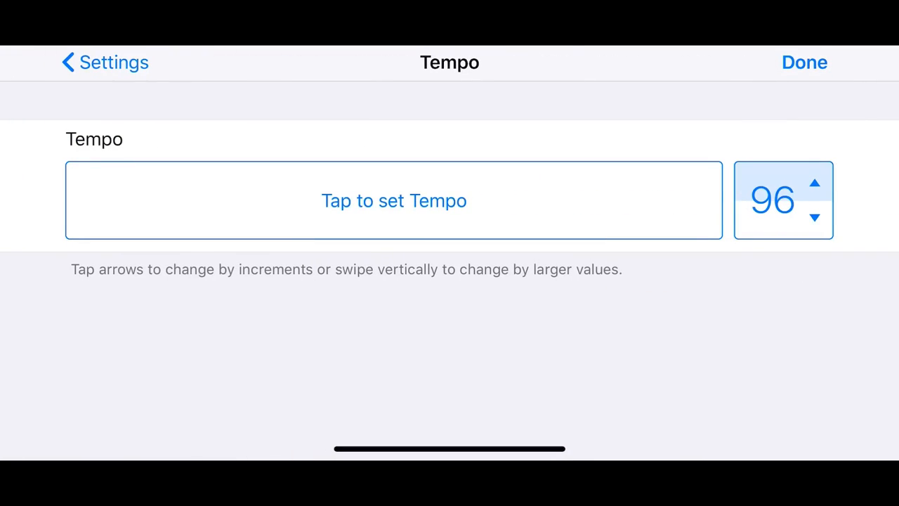
left_click(804, 61)
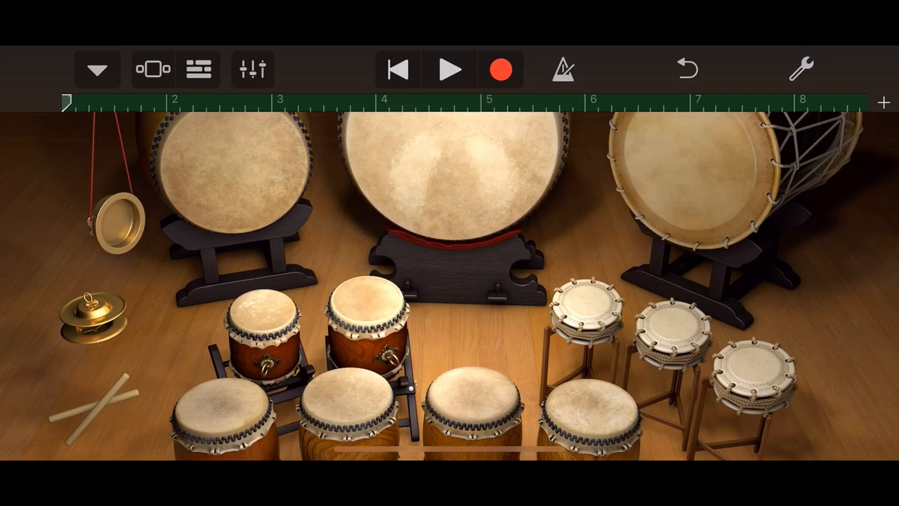